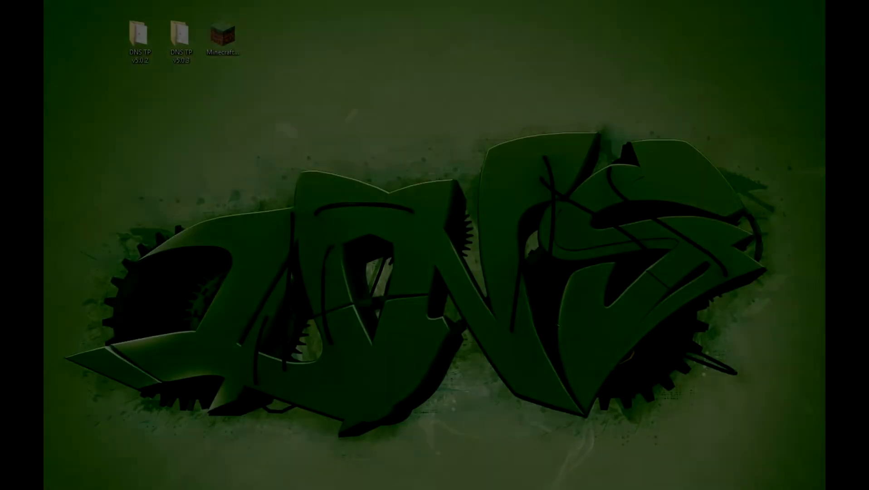
Step: Double-click the desktop Minecraft shortcut to start the launcher
double_click(222, 34)
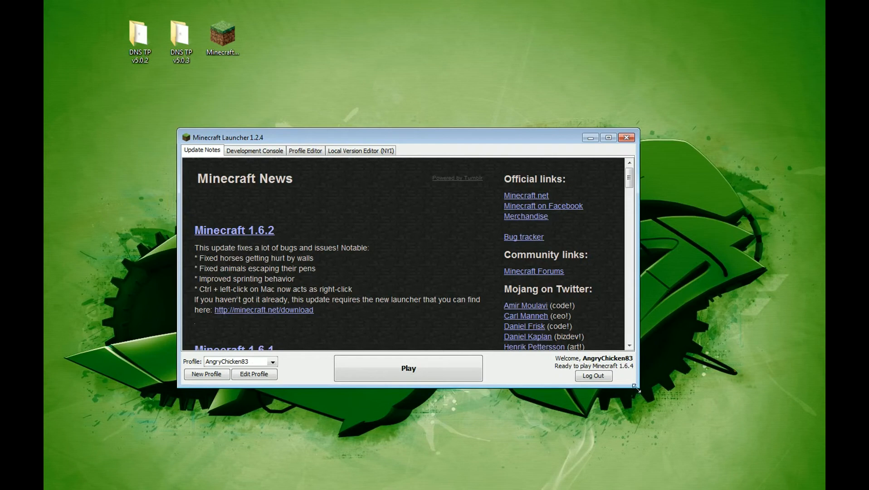
left_click_drag(637, 389, 646, 422)
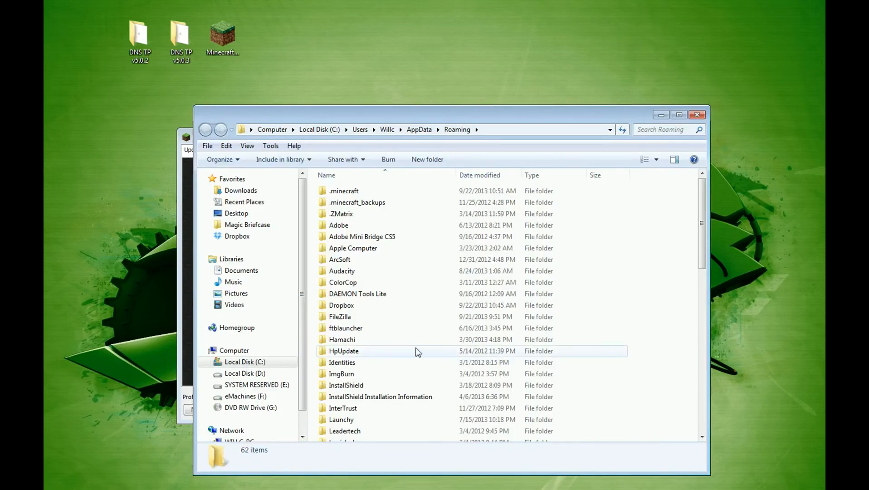
double_click(343, 191)
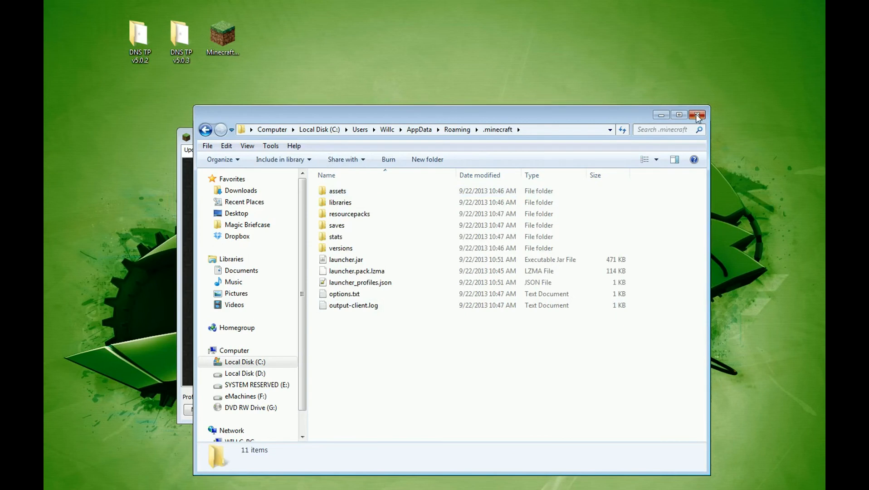
left_click(696, 114)
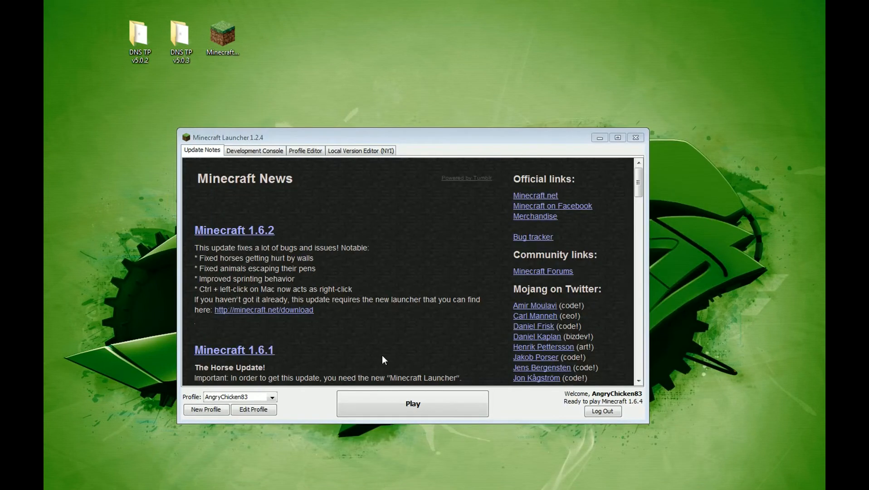
mouse_move(313, 221)
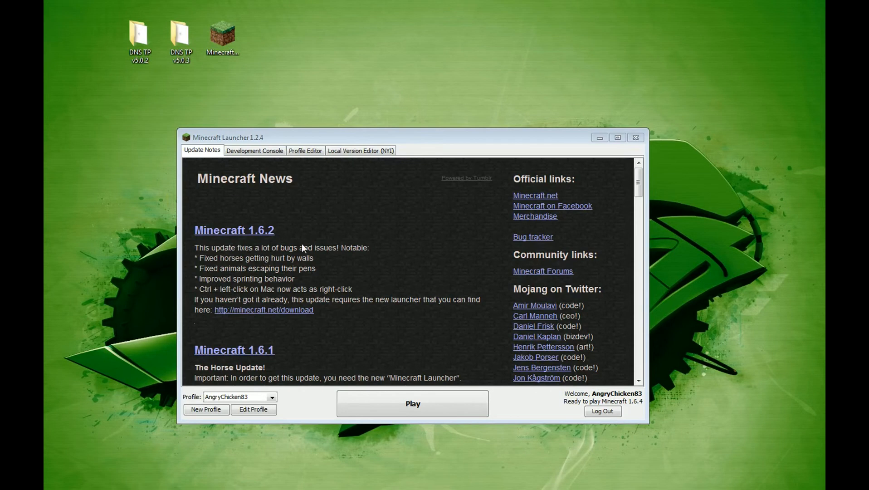
mouse_move(346, 290)
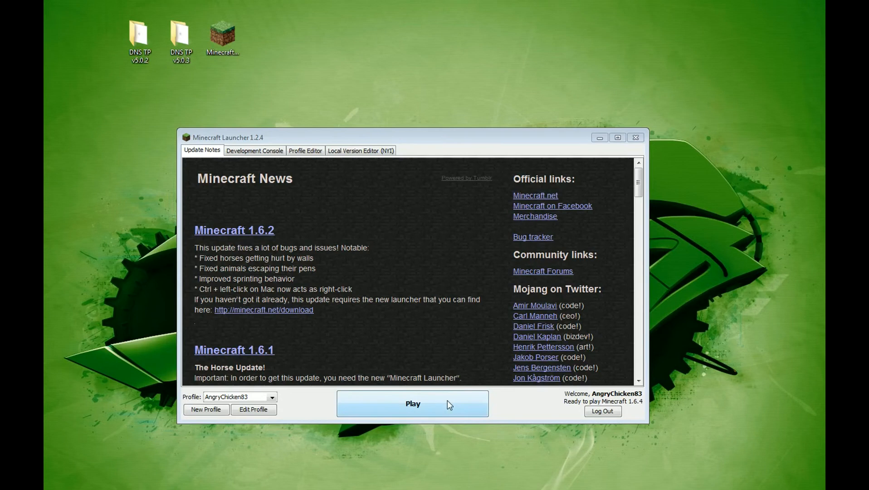
Step: Launch Minecraft 1.6.4 to the Select World screen, then open the DNS TP v5.0.2 folder
left_click(412, 403)
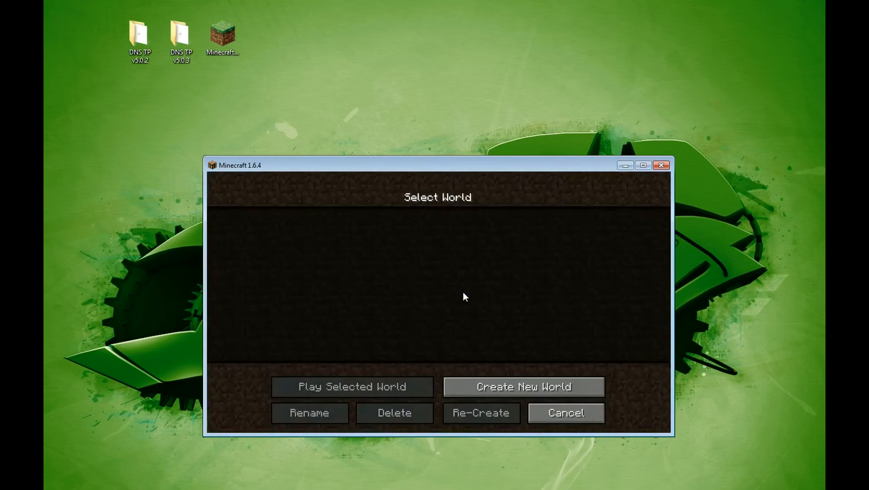
double_click(139, 38)
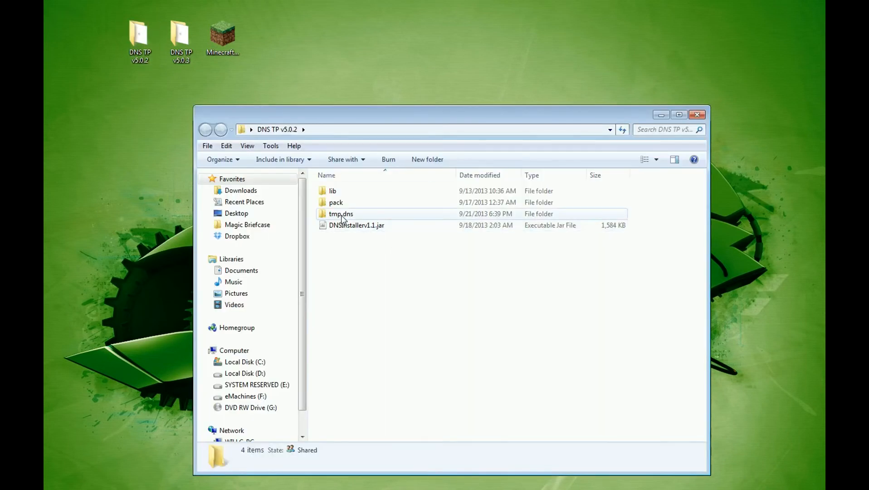
Step: Delete tmp.dns and try DNSInstallerv1.1.jar, dismissing its 'run Minecraft 1.6.2 first' warning
right_click(341, 214)
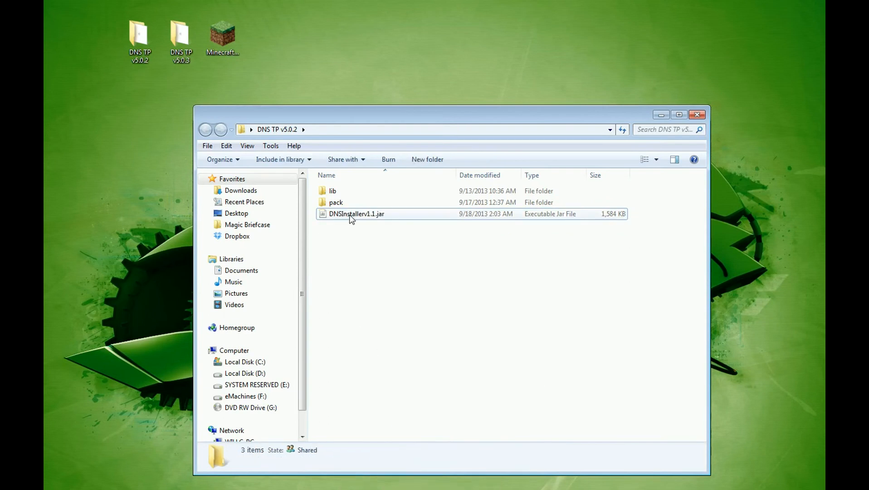
double_click(357, 213)
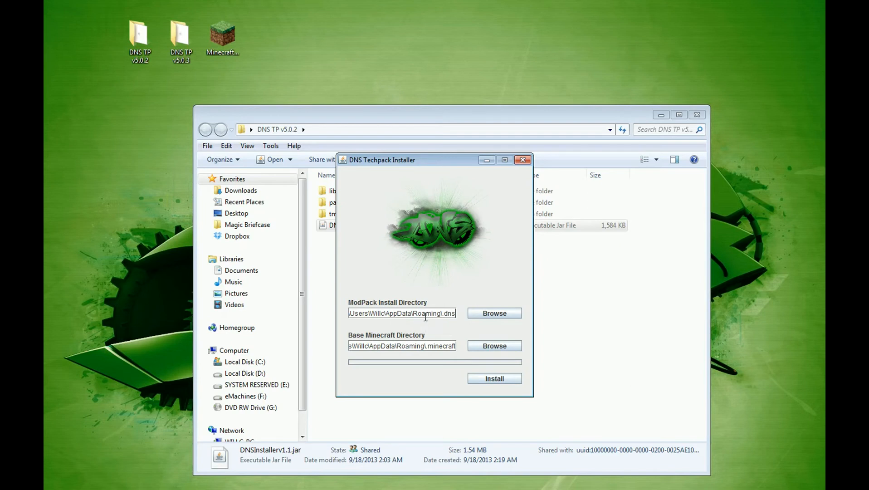
left_click(494, 377)
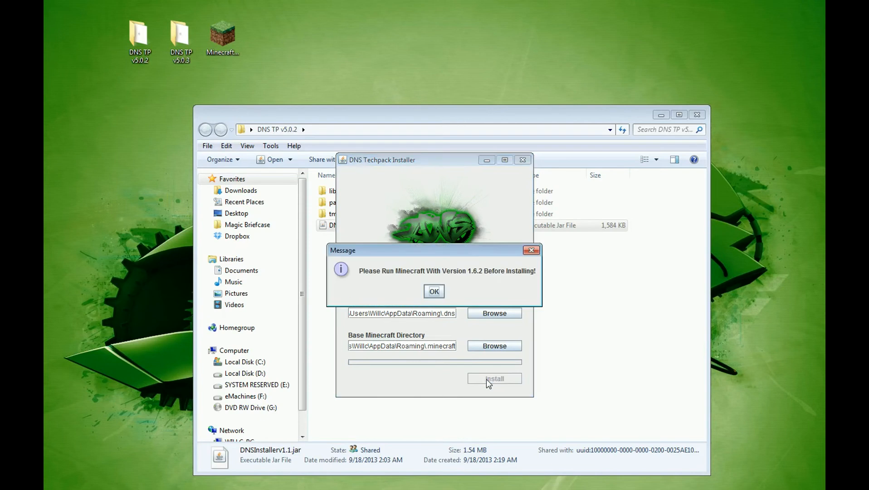
mouse_move(429, 308)
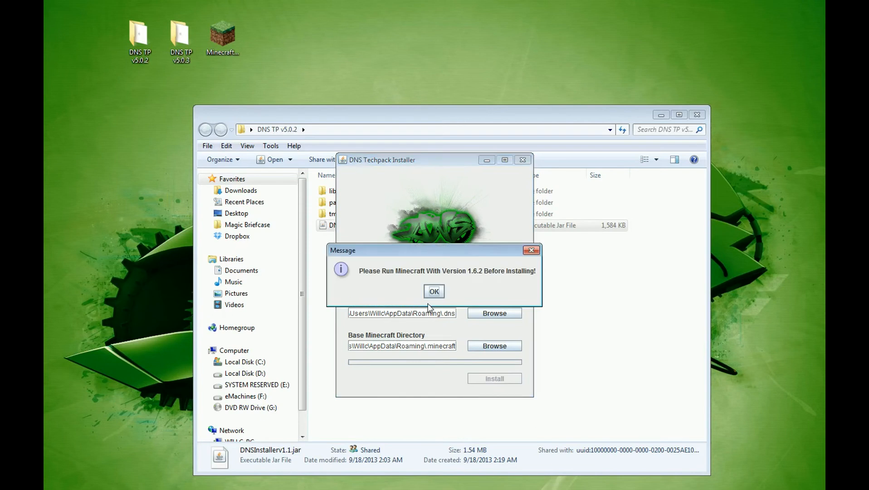
left_click(434, 290)
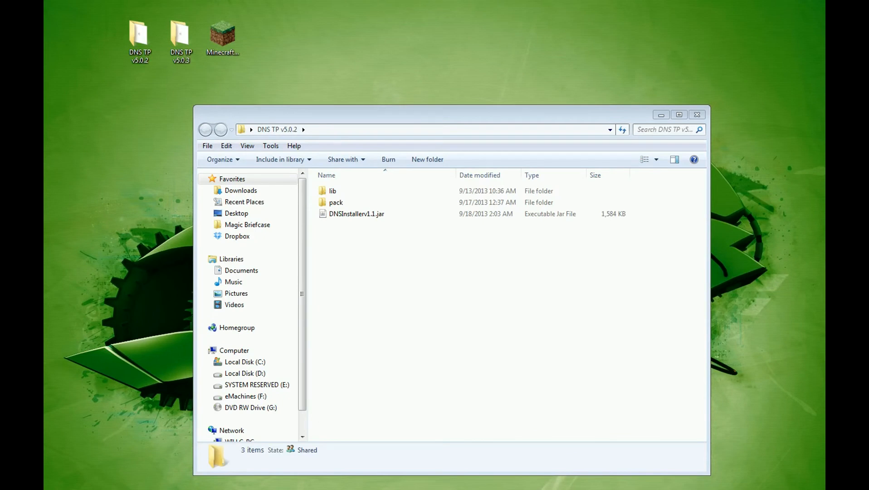
Step: Reopen the DNS techpack installer and close it again
left_click(222, 36)
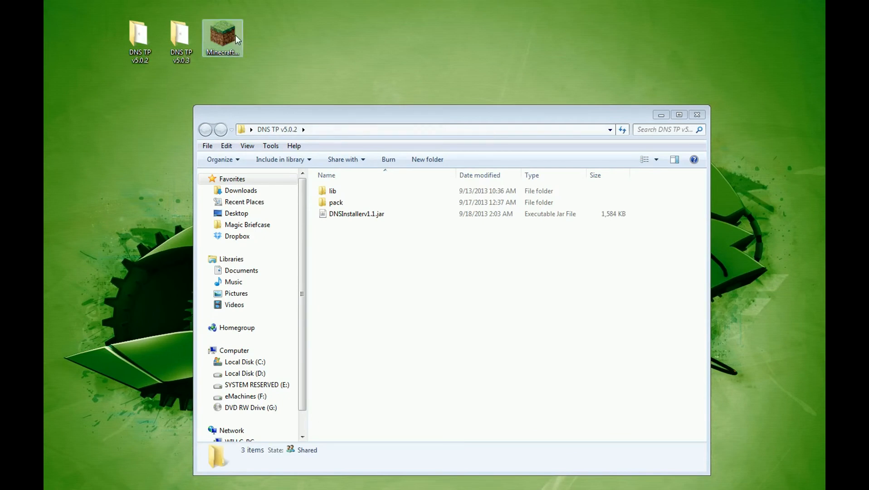
double_click(357, 213)
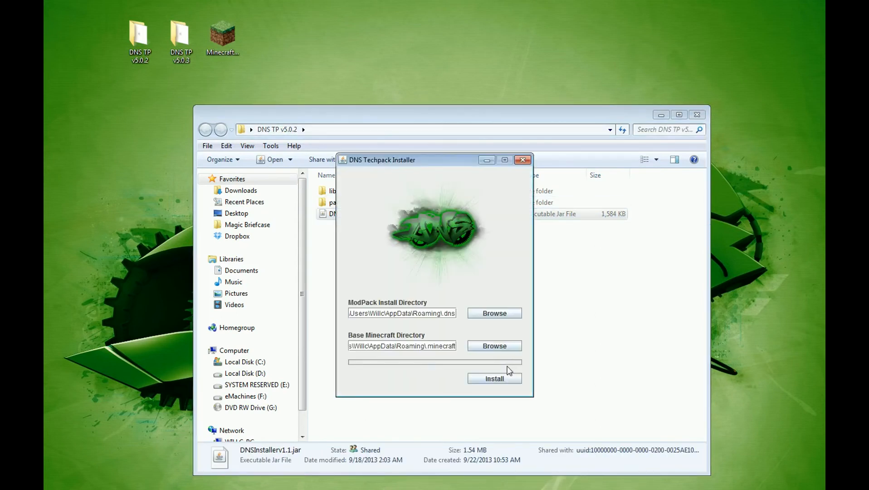
left_click(521, 159)
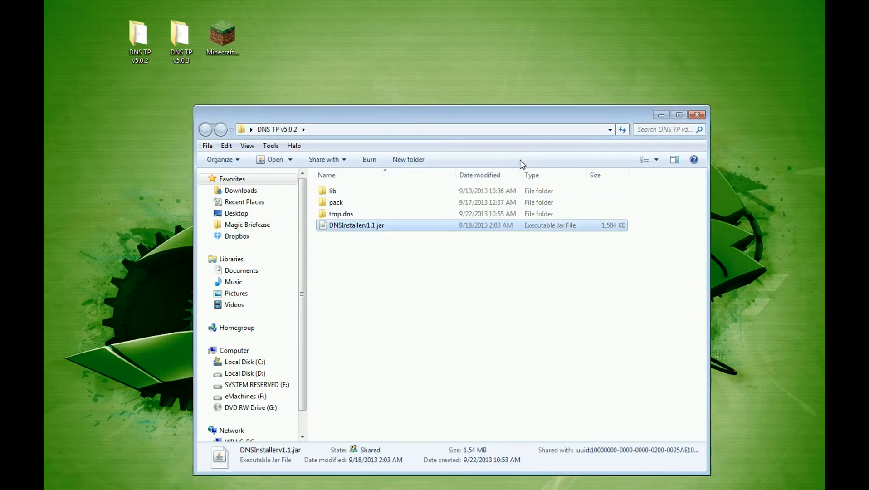
Step: Switch the launcher profile to release 1.6.2, run Minecraft 1.6.2, then close the game
left_click(221, 33)
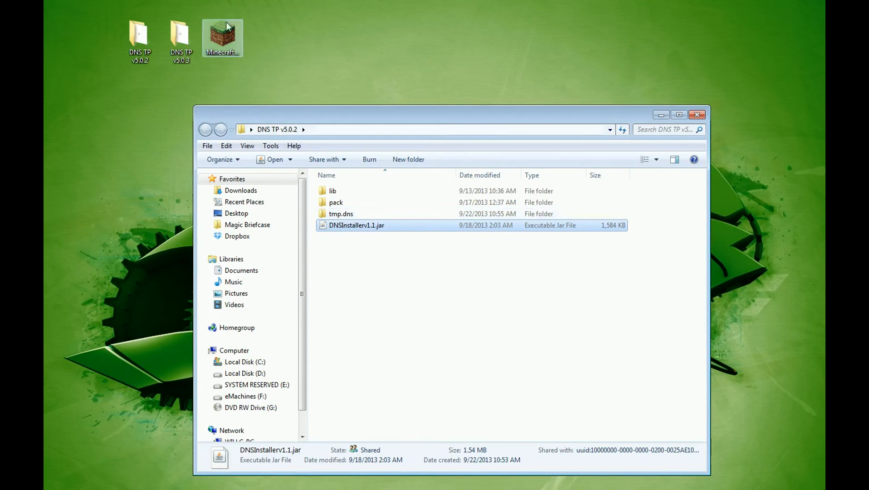
left_click(180, 37)
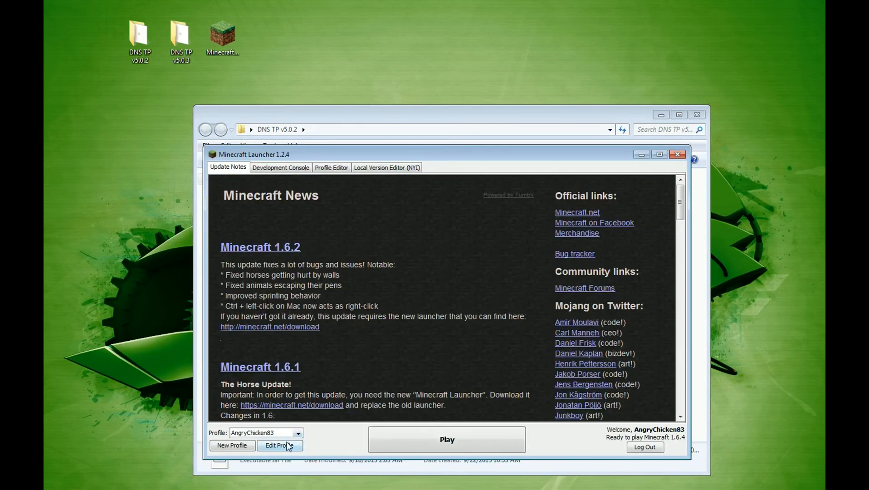
left_click(280, 445)
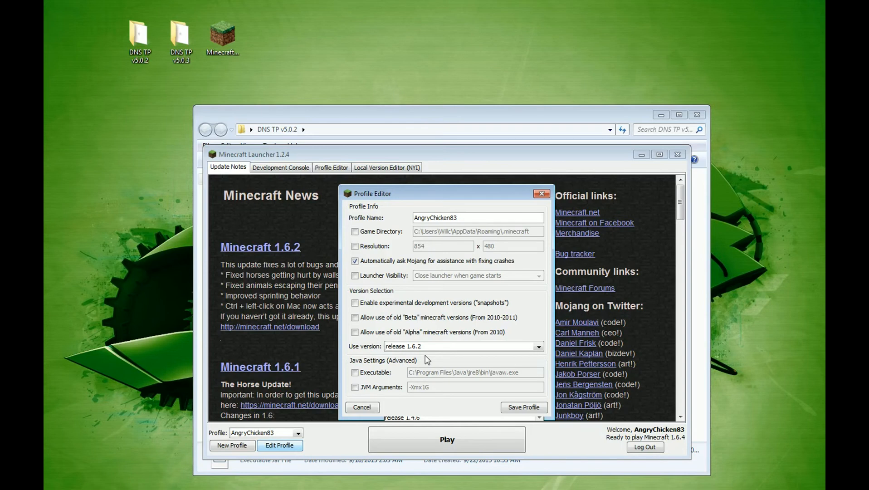
left_click(362, 406)
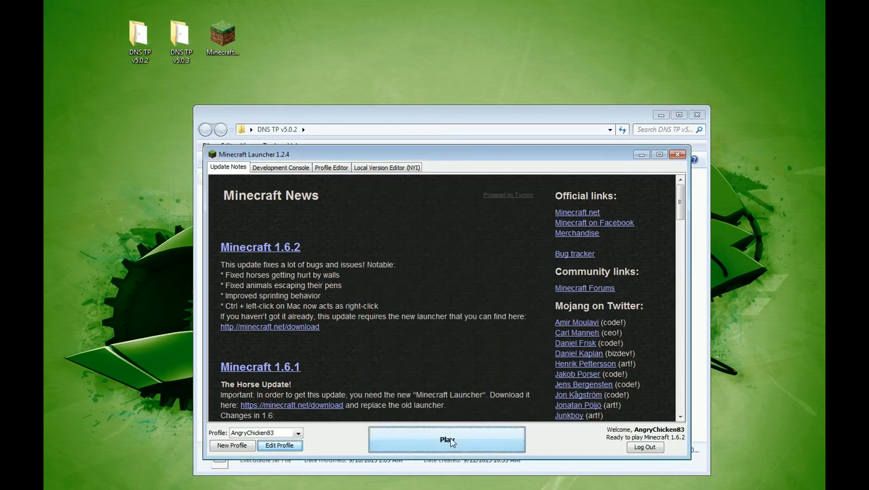
left_click(446, 439)
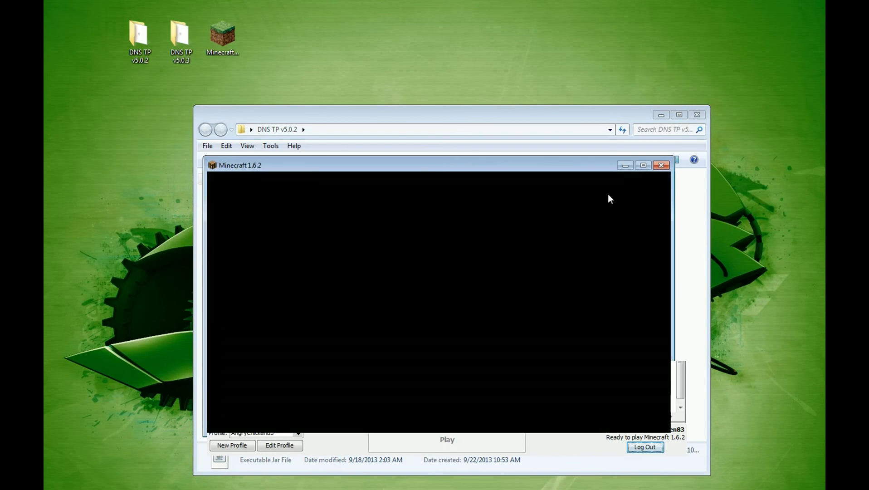
left_click(661, 165)
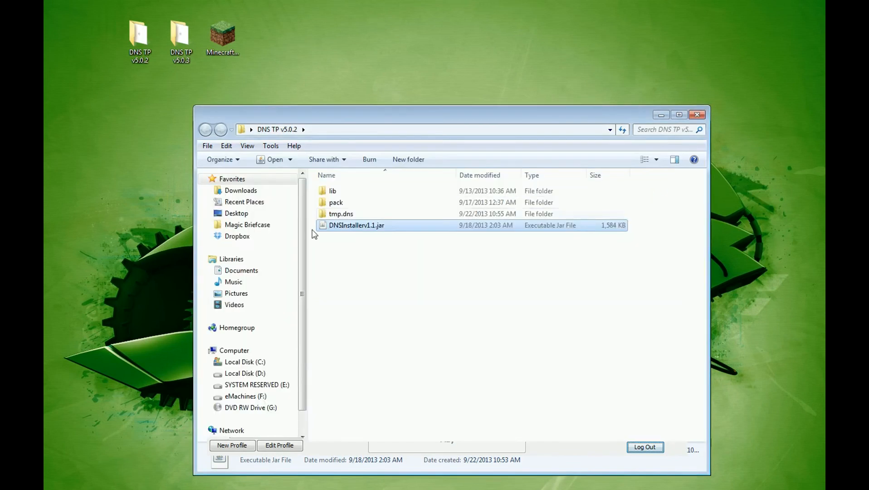
Step: Run DNSInstallerv1.1.jar, accepting the Forge libs download and Finished Installing notices
double_click(356, 225)
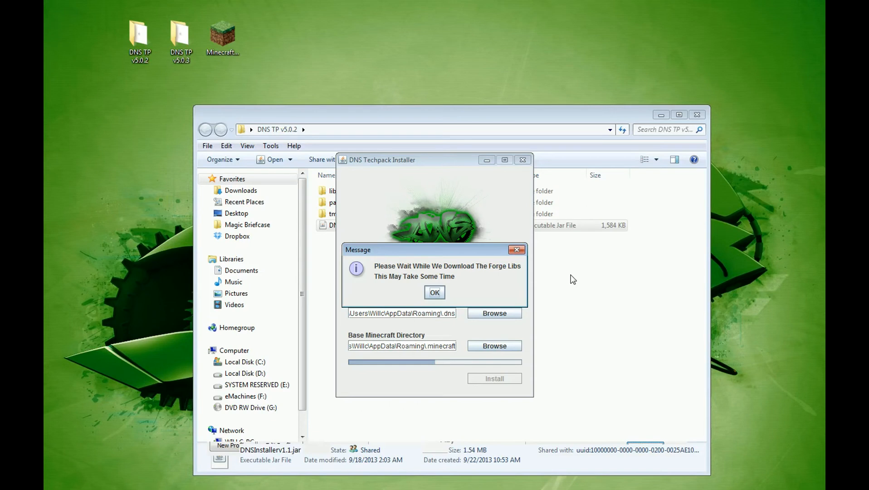
mouse_move(572, 258)
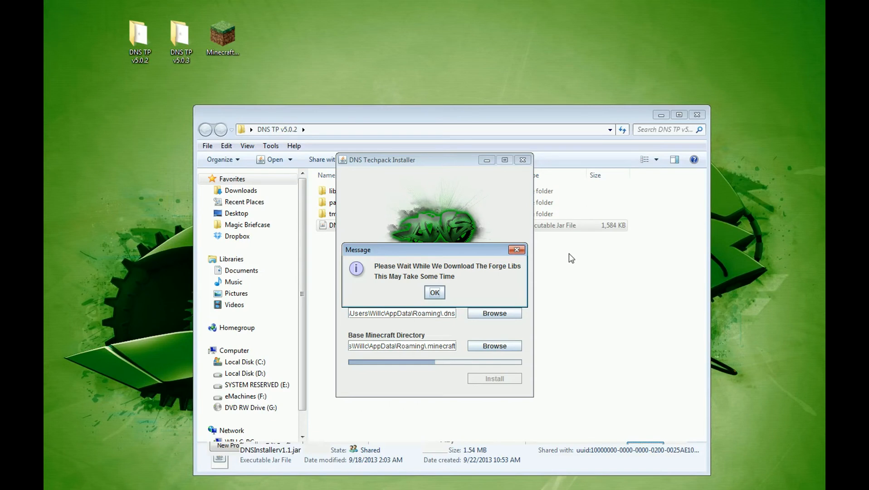
left_click(434, 292)
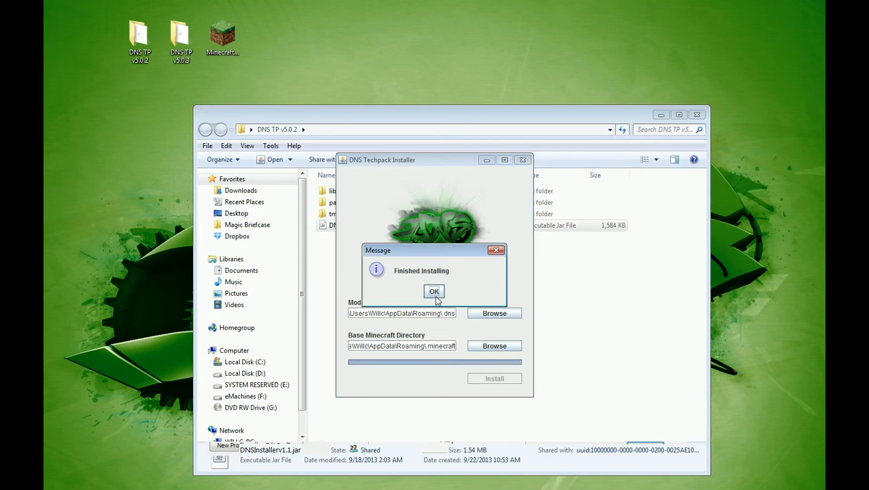
left_click(434, 291)
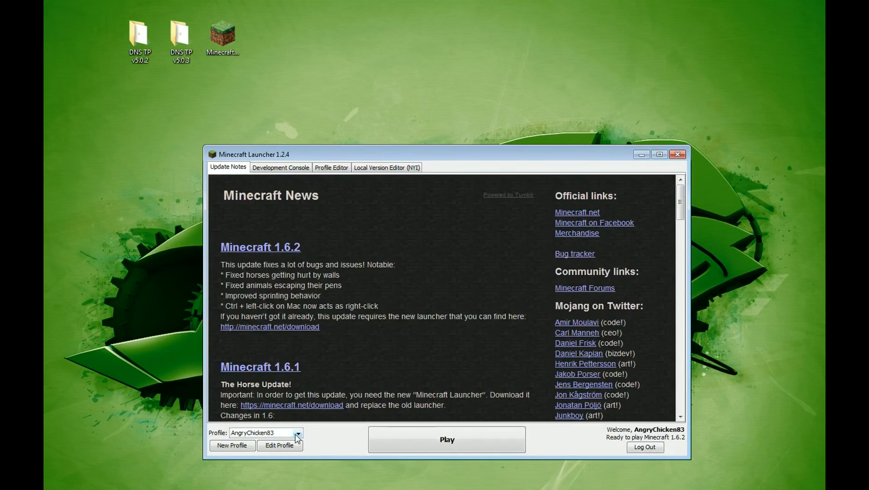
Step: Select the DNS Techpack 5.0.2 profile and play with the logged-in account
left_click(298, 432)
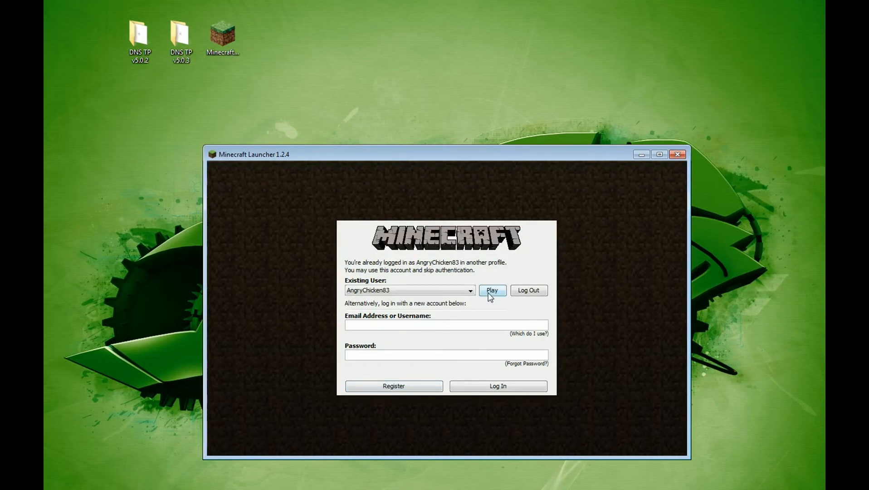
left_click(492, 290)
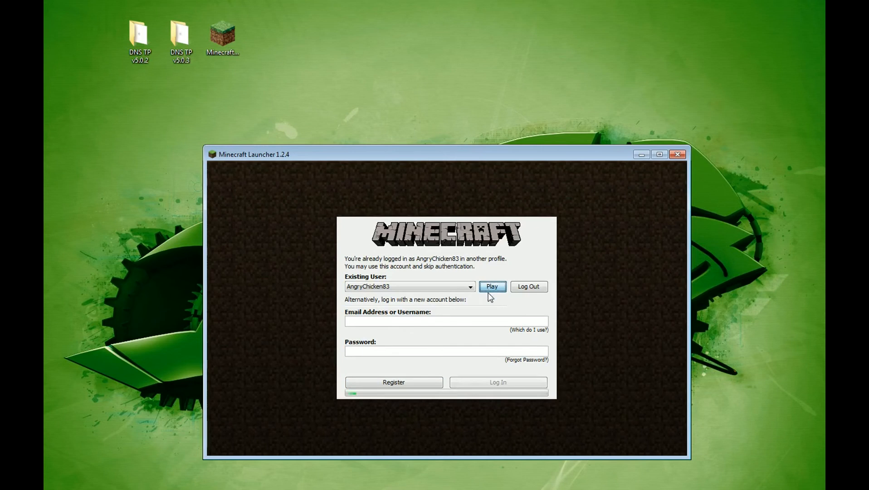
left_click(491, 287)
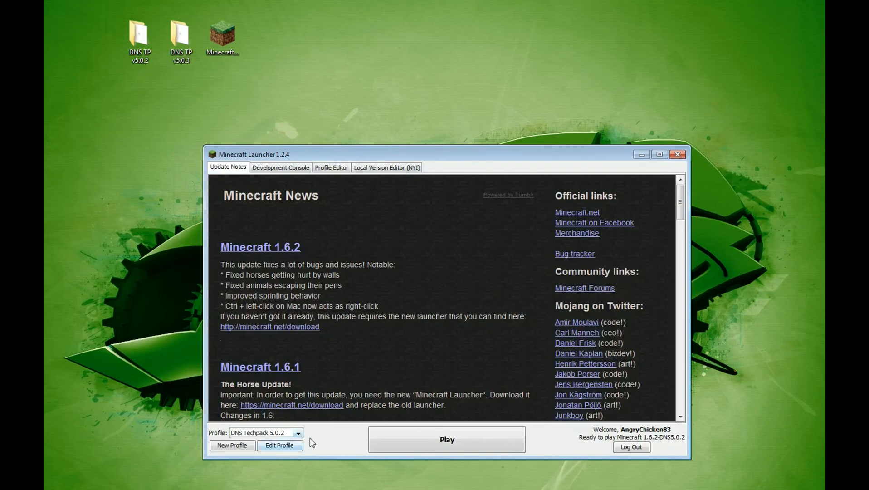
Step: Give the profile 'Keep the launcher open' and -Xmx3G memory, save, and play
left_click(279, 444)
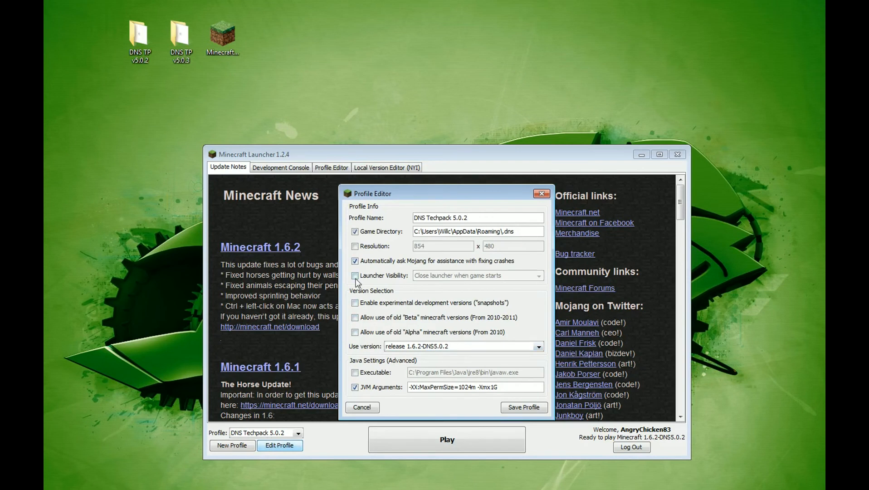
left_click(354, 275)
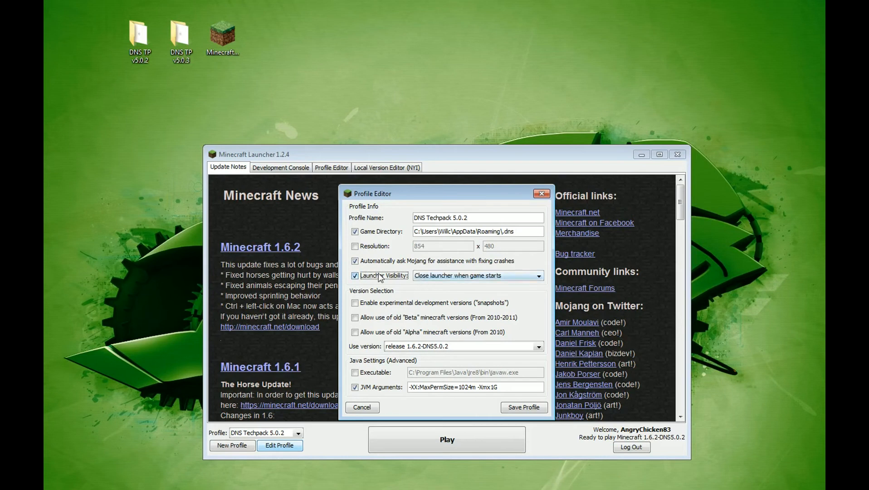
left_click(478, 276)
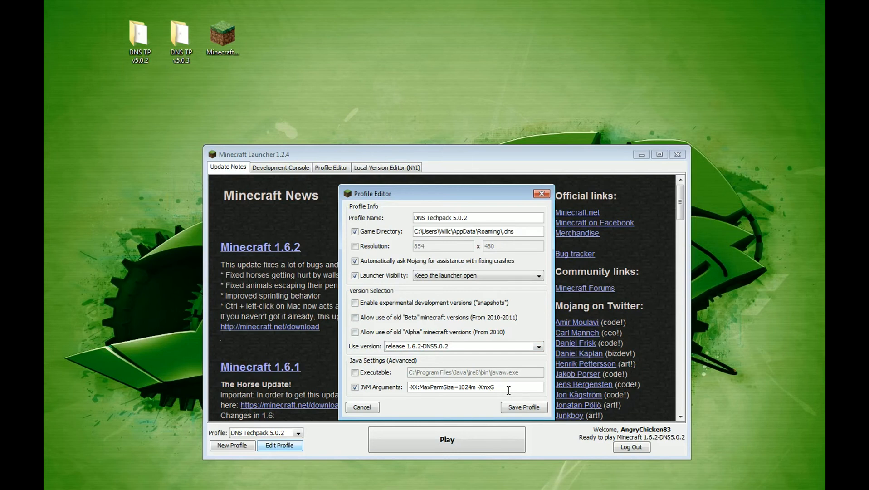
type("3")
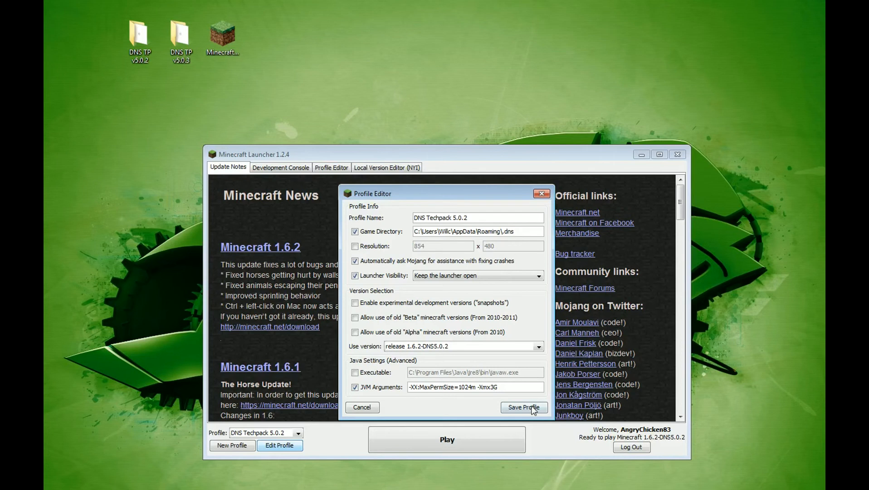
left_click(523, 408)
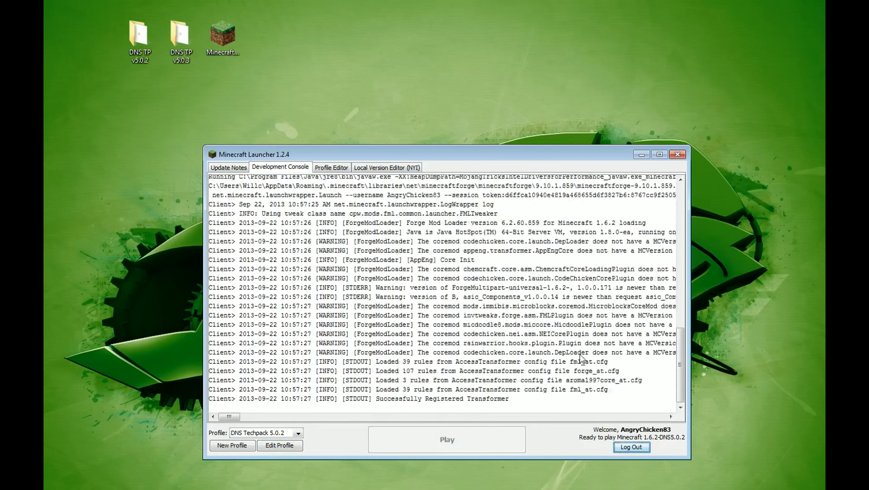
scroll("down", 3)
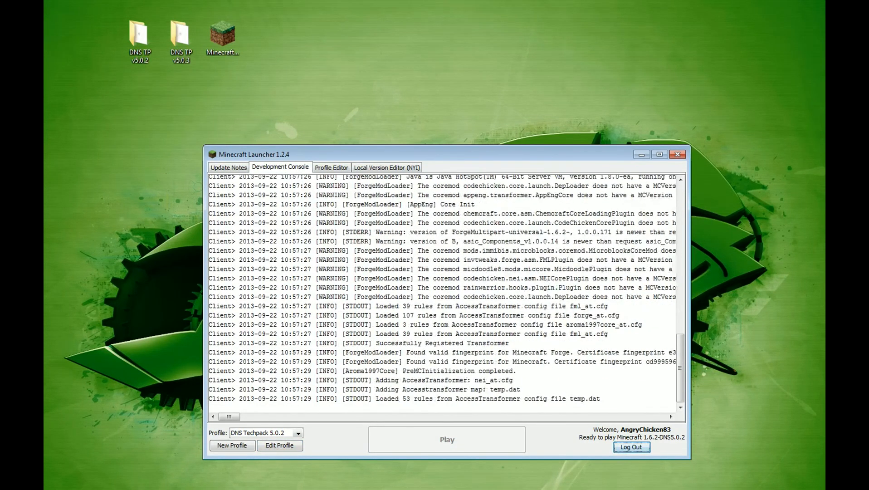
left_click(446, 439)
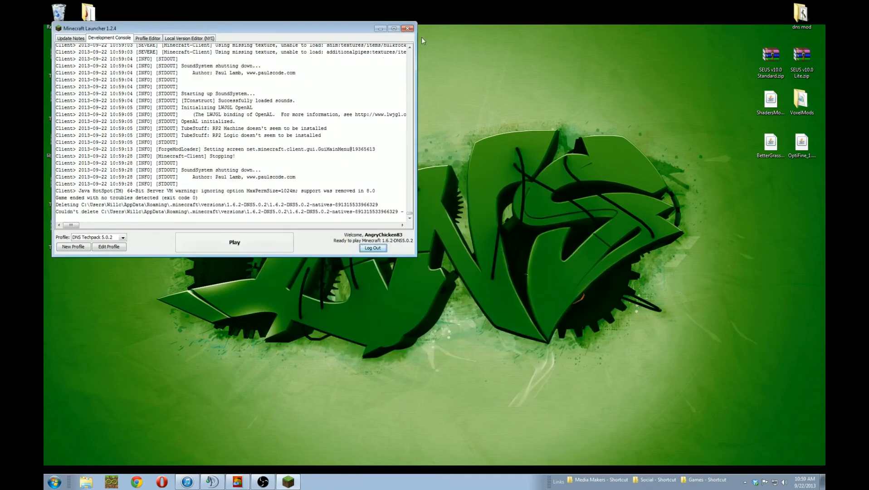
Step: Drag minecraftforge-installer-1.6.2-9.10.1.859.jar from the archive's Extras onto the desktop
left_click(408, 28)
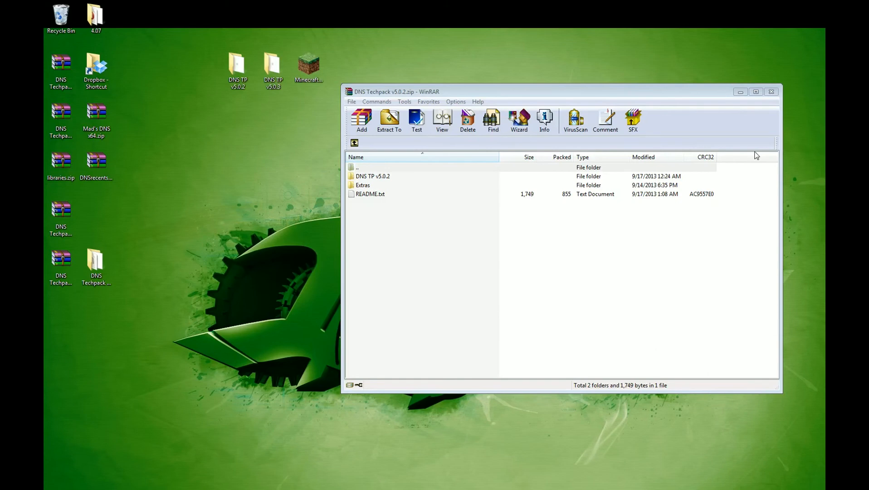
mouse_move(675, 180)
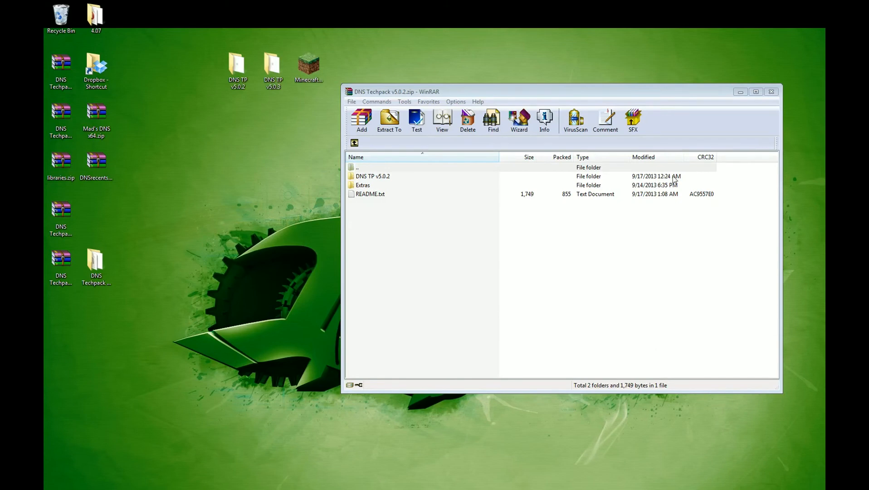
mouse_move(380, 189)
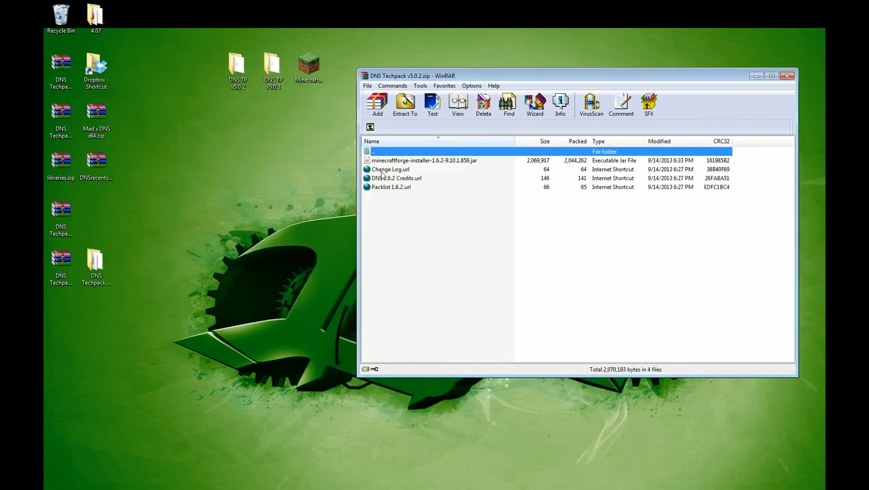
mouse_move(422, 164)
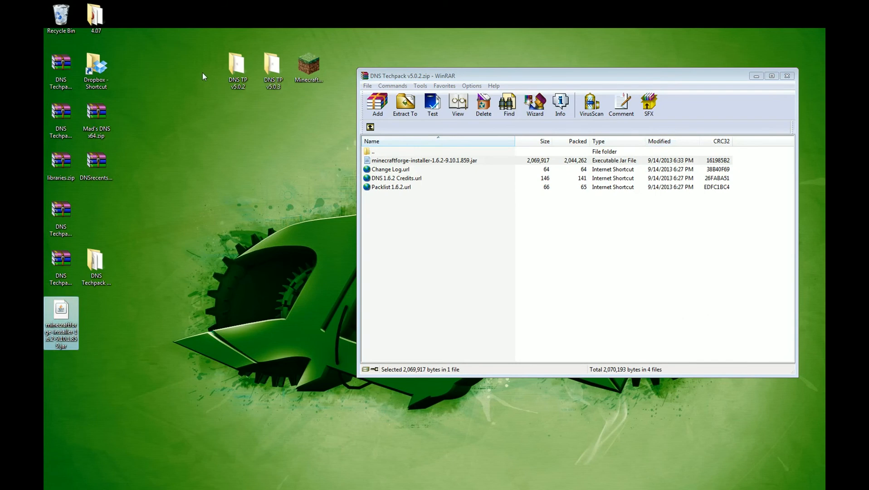
left_click_drag(61, 321, 202, 78)
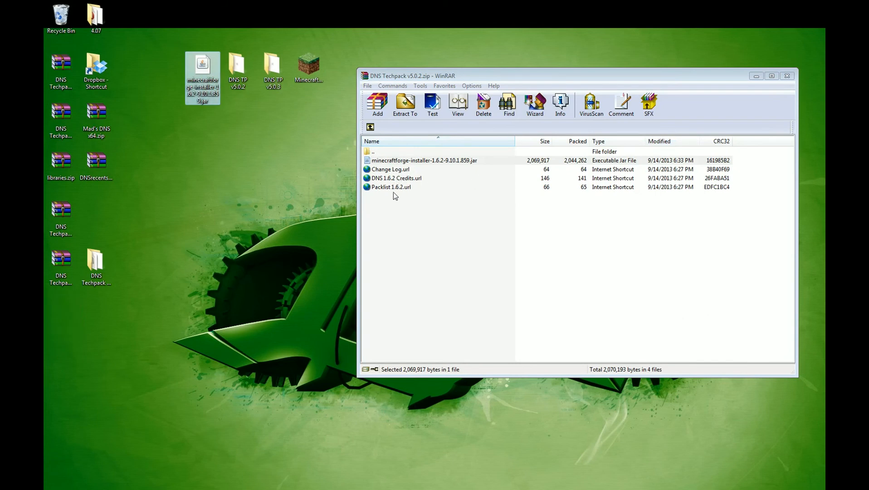
mouse_move(465, 192)
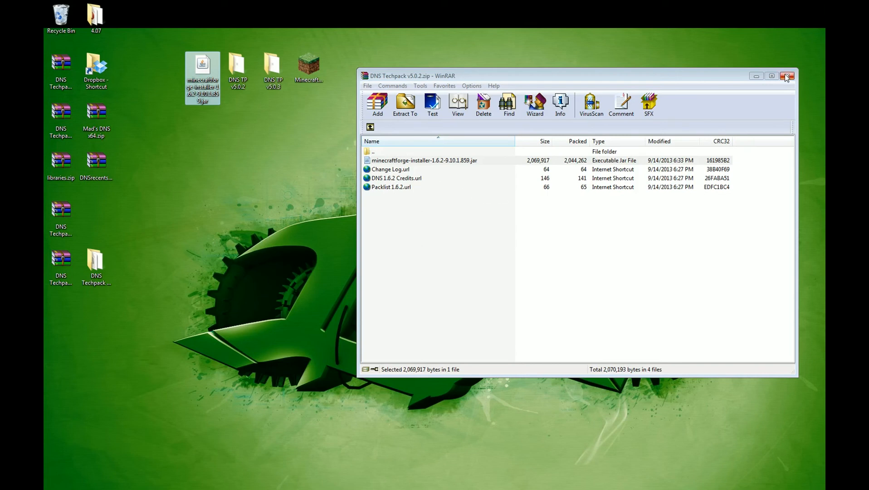
Step: Close WinRAR and install the Forge 9.10.1.859 client, confirming the Complete message
left_click(786, 75)
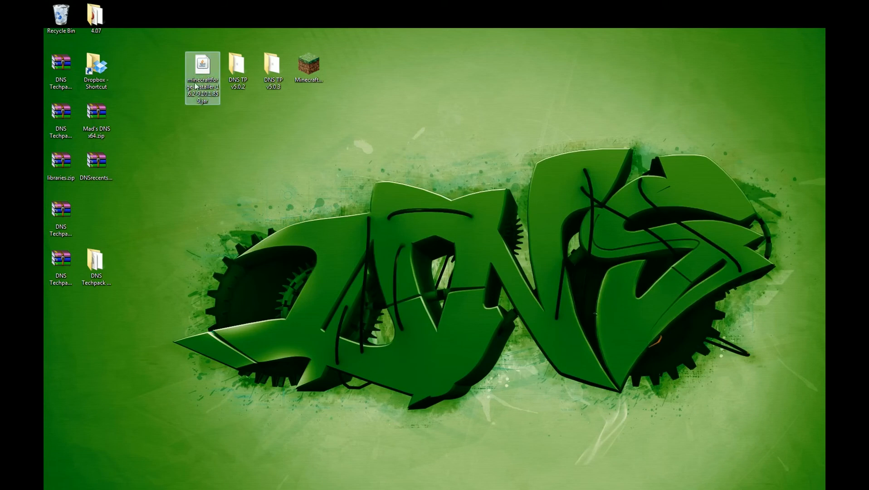
double_click(202, 63)
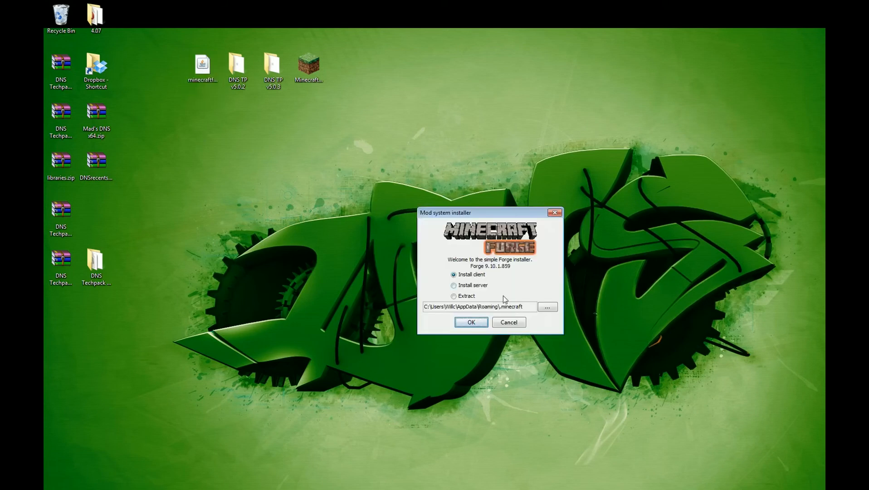
left_click(470, 322)
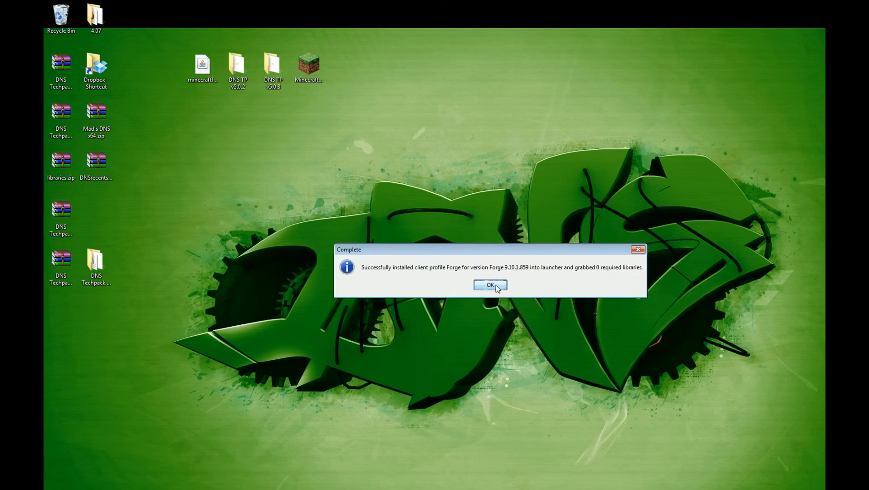
left_click(489, 284)
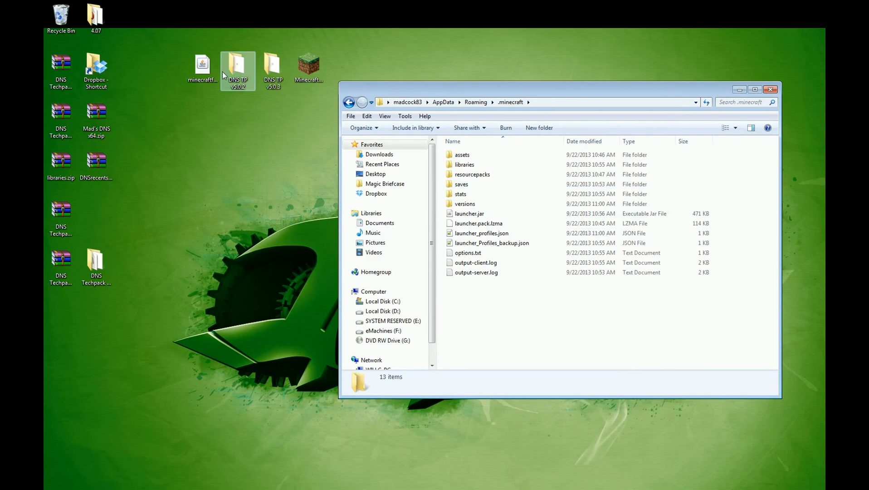
Step: Merge pack.zip's config, mods, resourcepacks, options and servers.dat into .minecraft, then close WinRAR
double_click(237, 67)
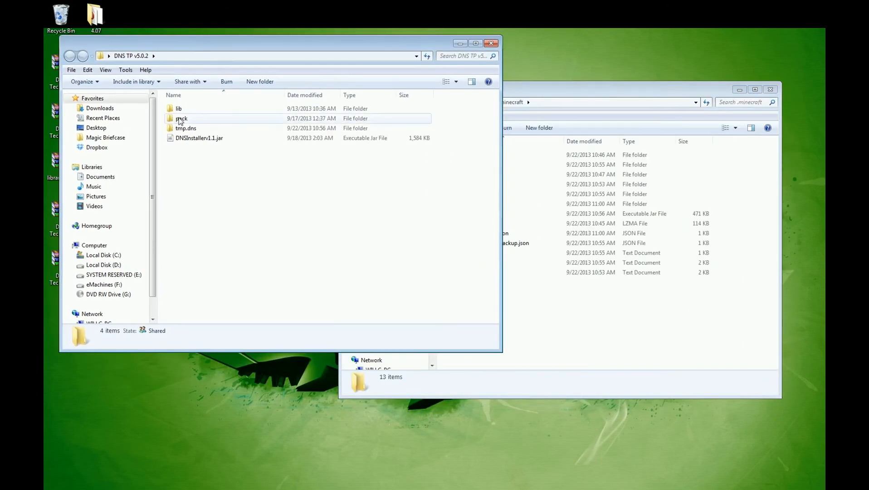
double_click(181, 118)
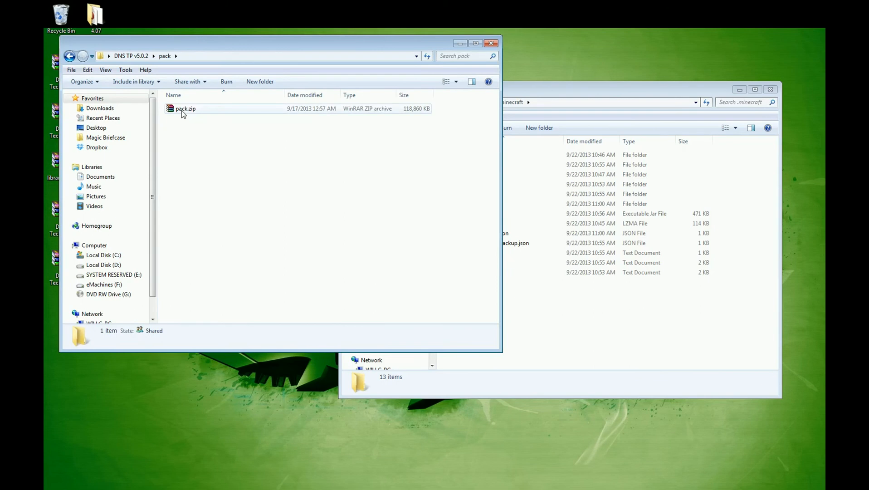
double_click(186, 108)
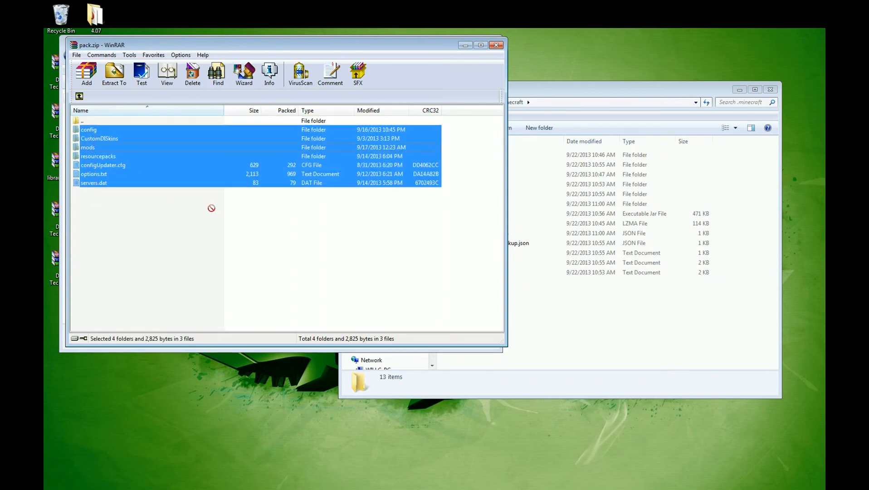
left_click(113, 73)
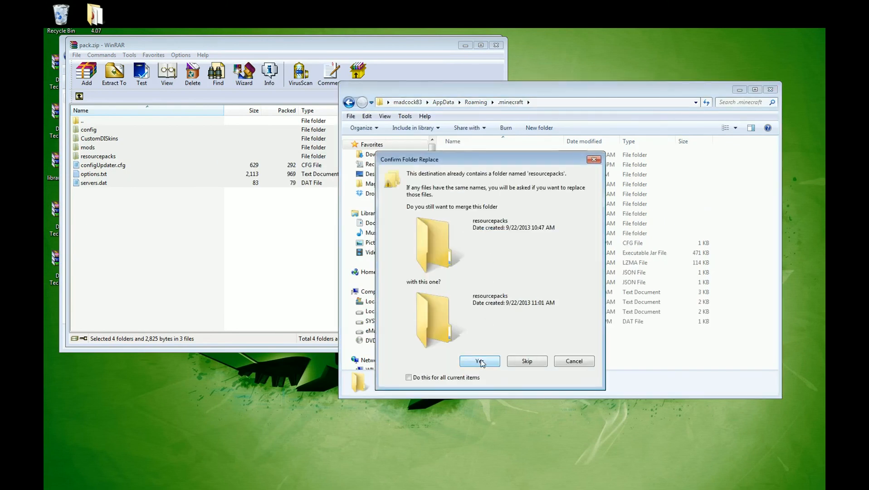
left_click(479, 360)
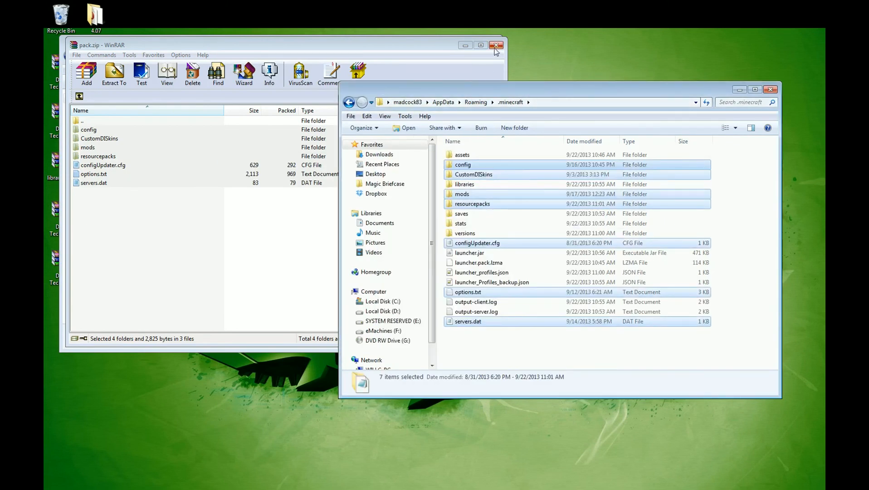
left_click(495, 45)
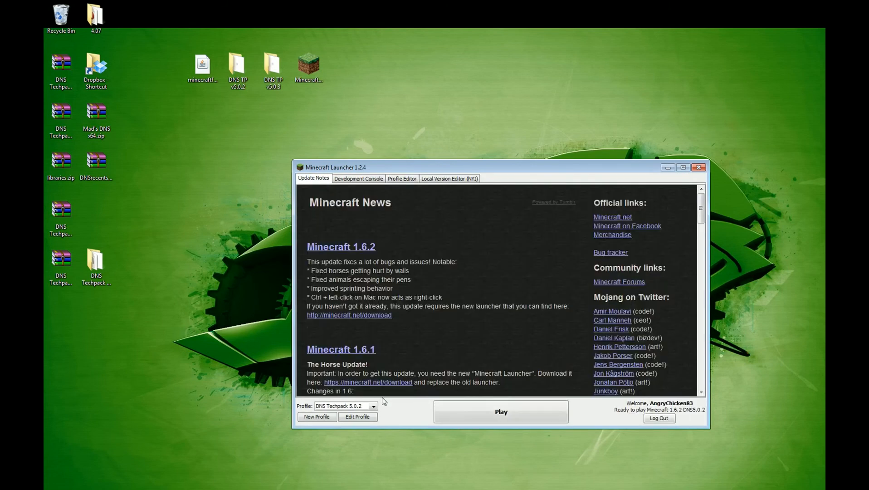
mouse_move(392, 399)
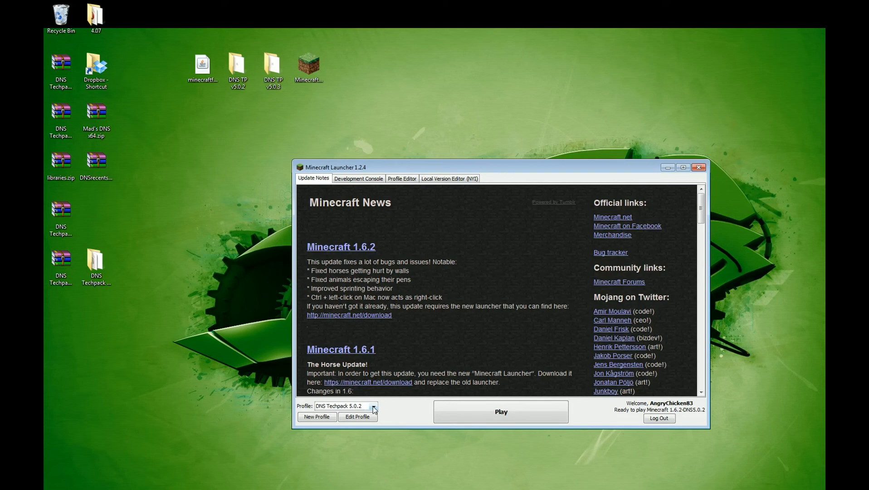
Step: Choose the Forge profile, continue with the logged-in account, then close the launcher
left_click(372, 406)
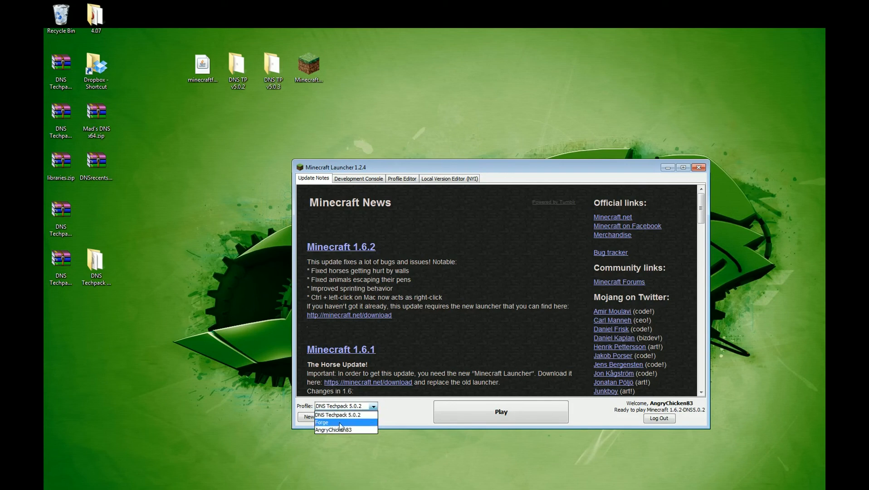
mouse_move(335, 429)
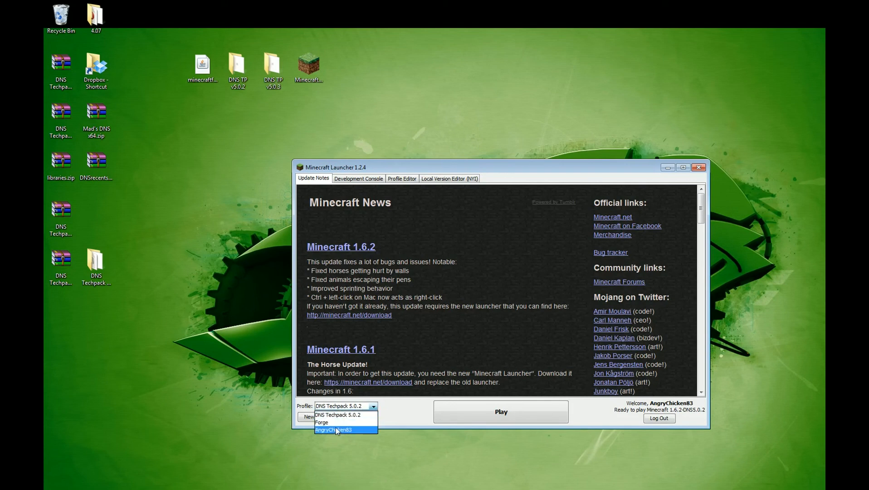
left_click(332, 430)
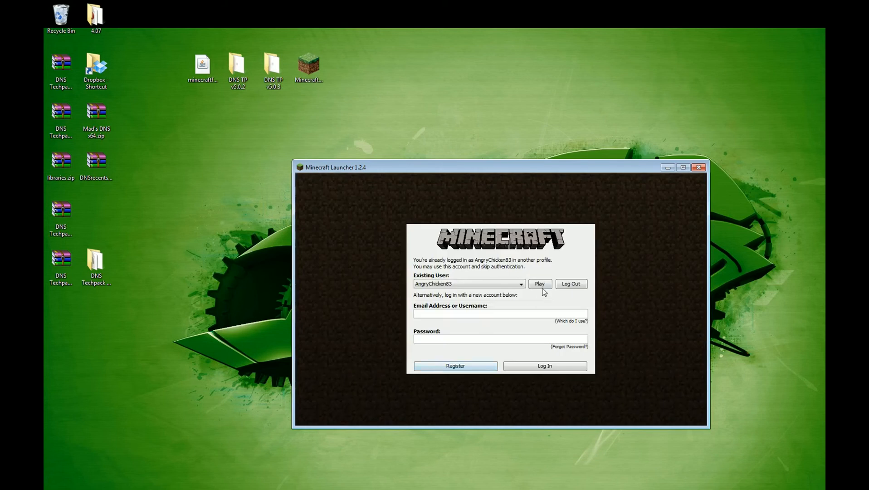
left_click(537, 283)
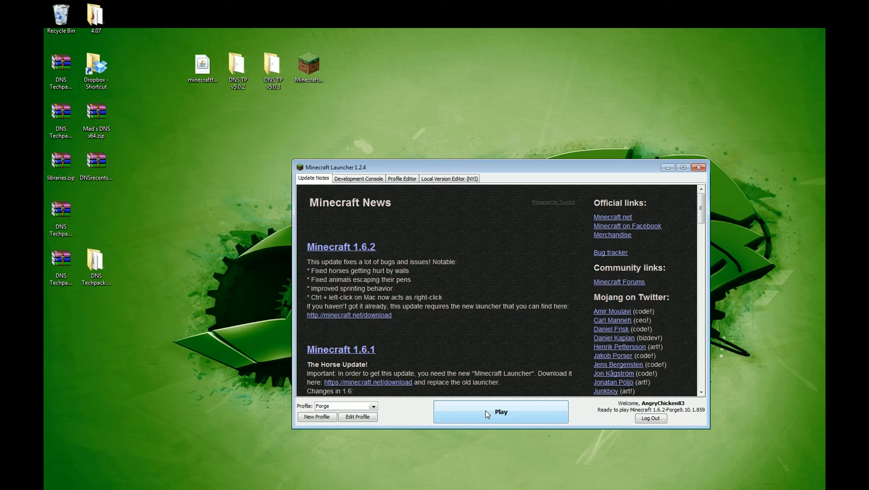
mouse_move(444, 393)
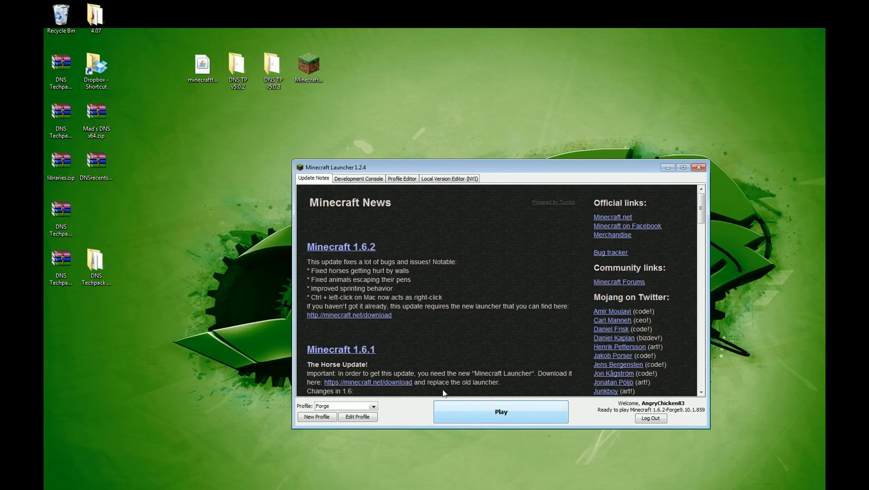
mouse_move(308, 212)
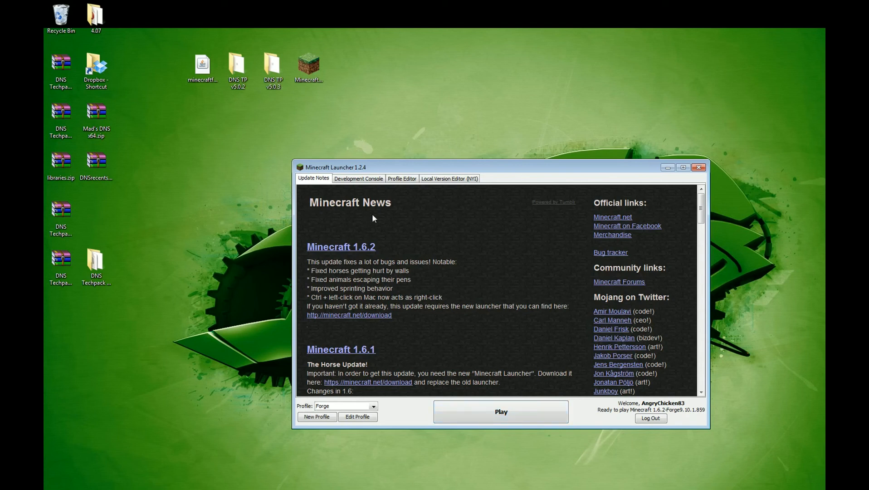
mouse_move(463, 335)
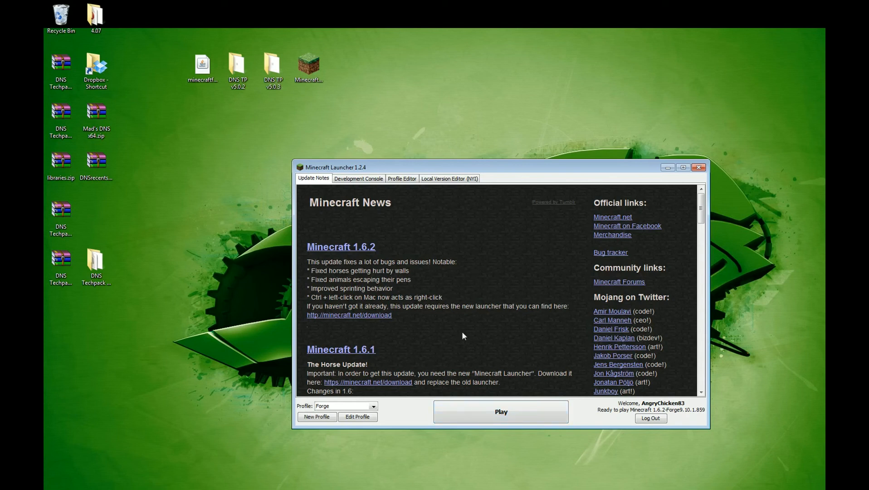
mouse_move(500, 411)
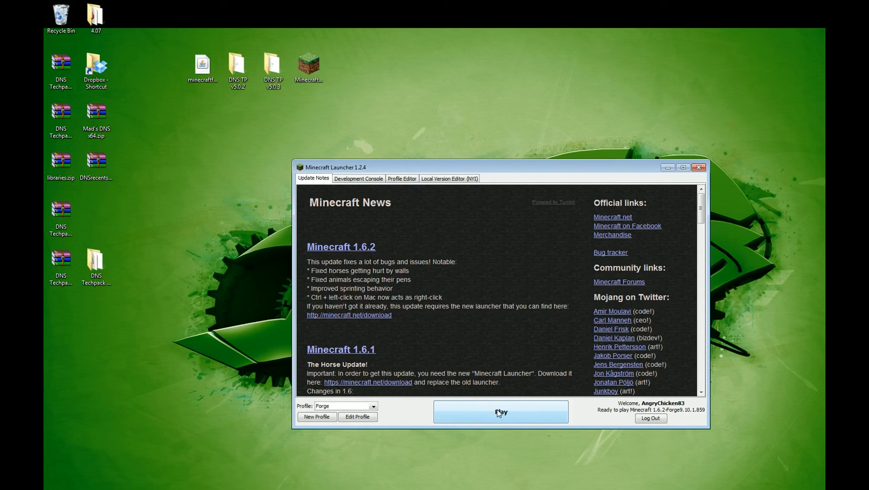
mouse_move(698, 167)
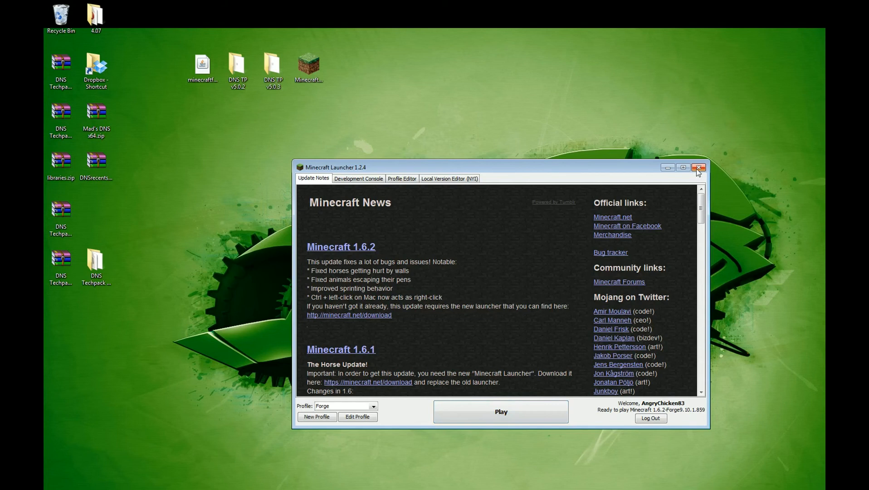
left_click(697, 167)
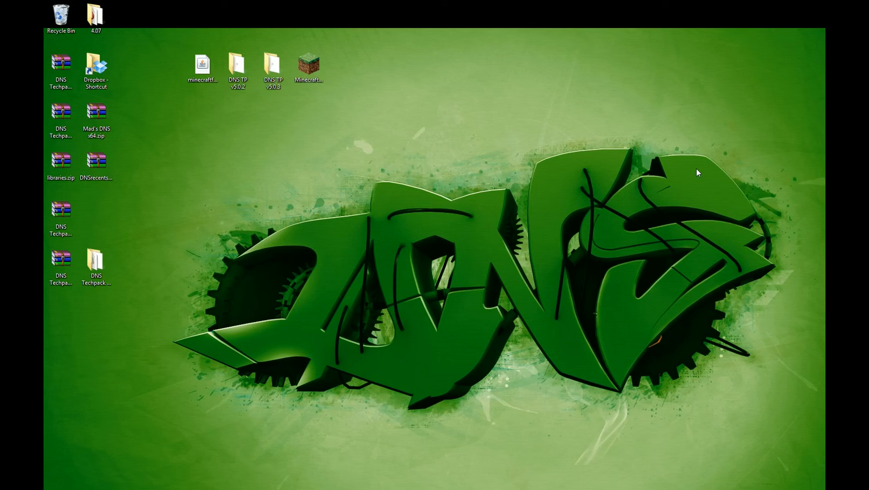
mouse_move(335, 191)
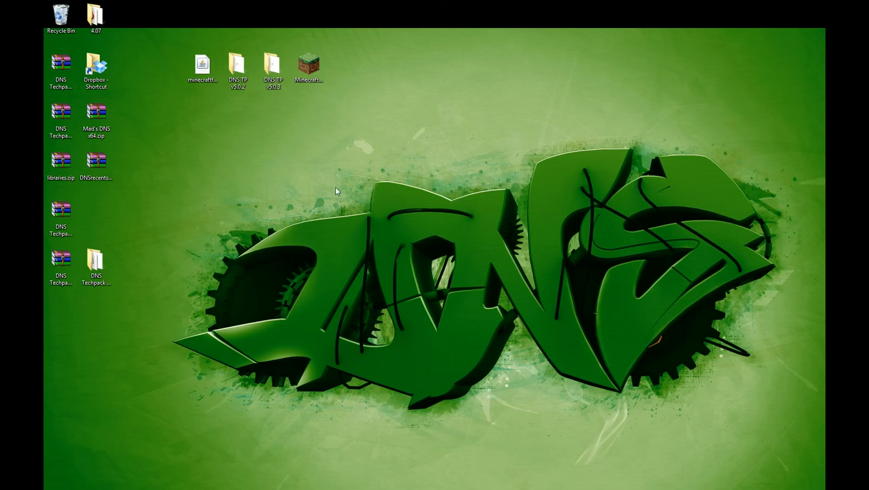
left_click(272, 69)
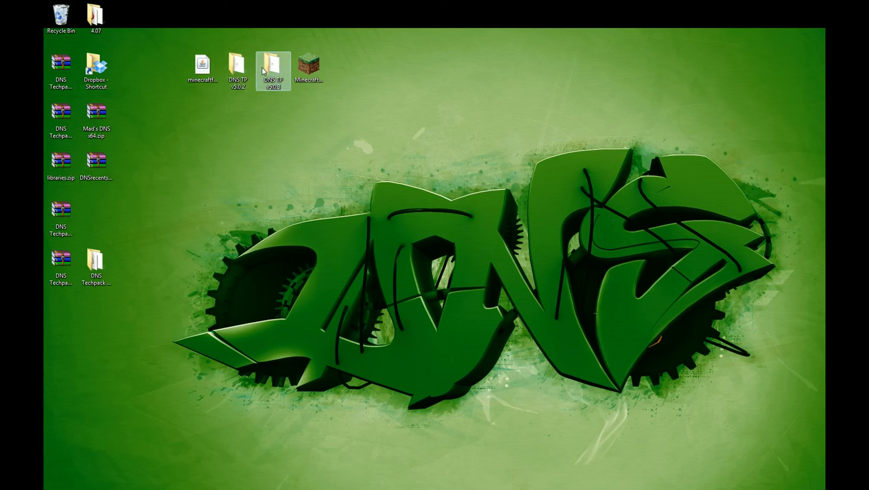
mouse_move(523, 359)
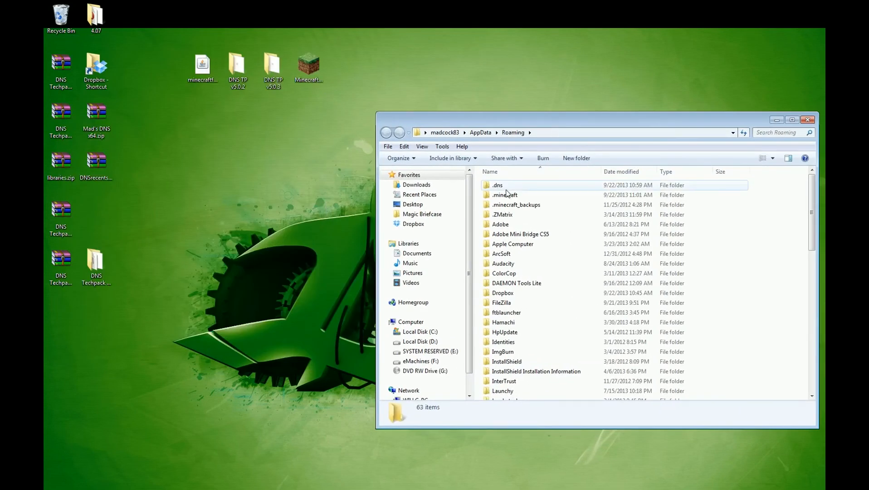
Step: Open the .dns folder in AppData Roaming and select its saves folder
left_click(505, 194)
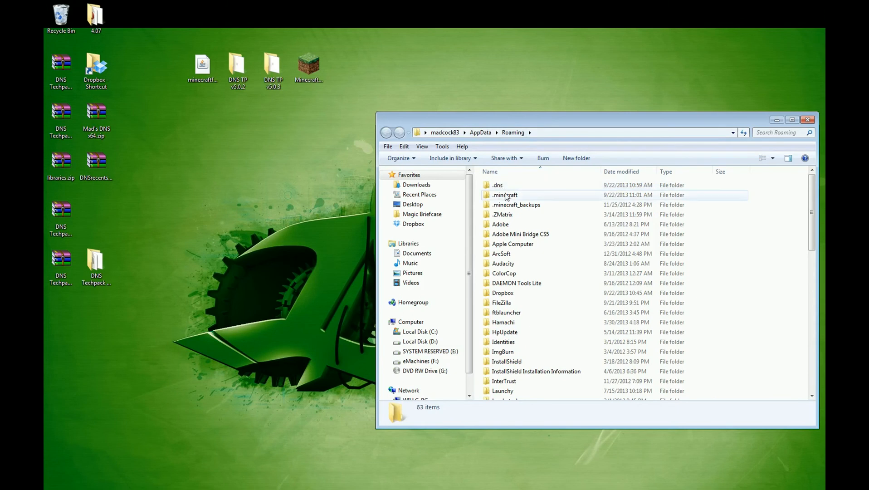
double_click(496, 185)
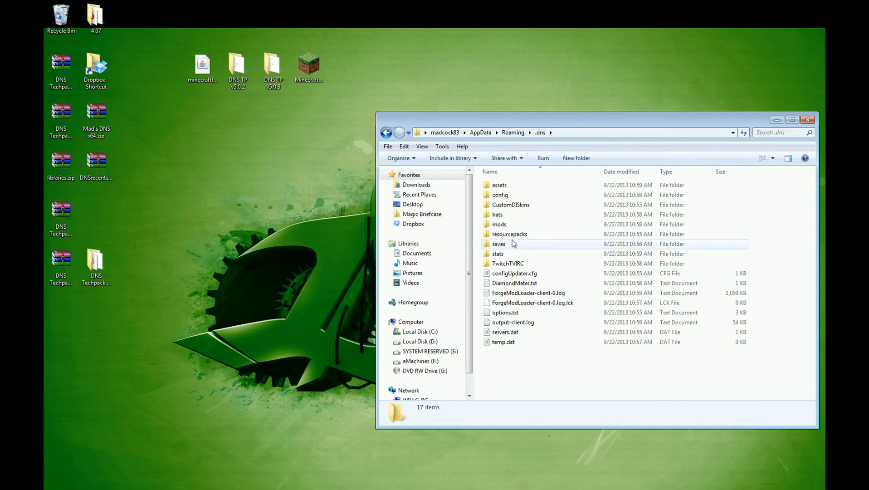
left_click(498, 244)
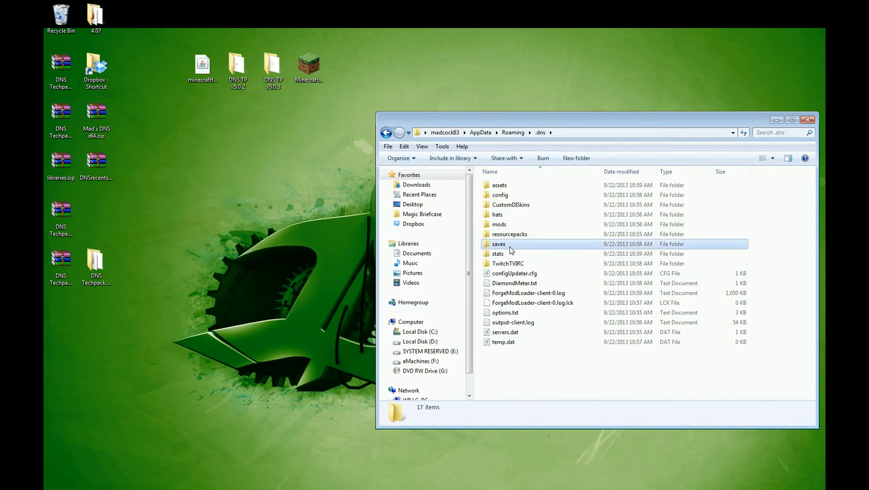
left_click(499, 244)
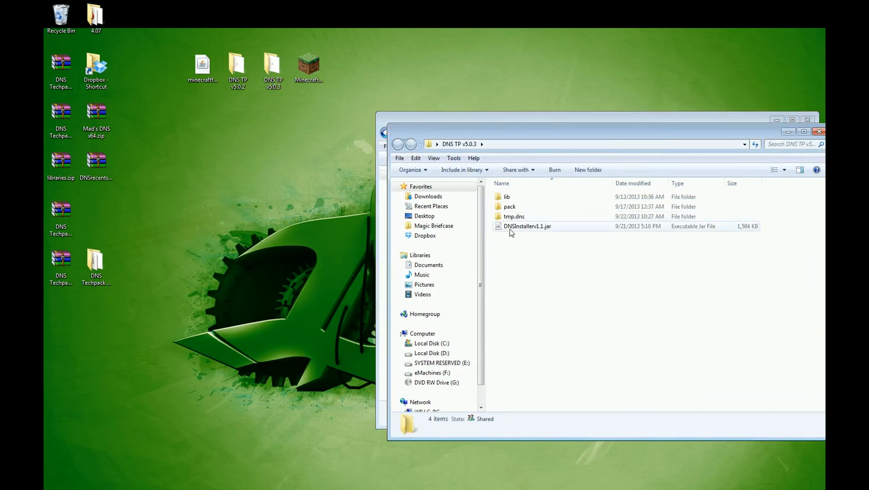
Step: Run DNSInstallerv1.1.jar to install DNS Techpack v5.0.3, acknowledging the Forge download and finish notices
double_click(526, 226)
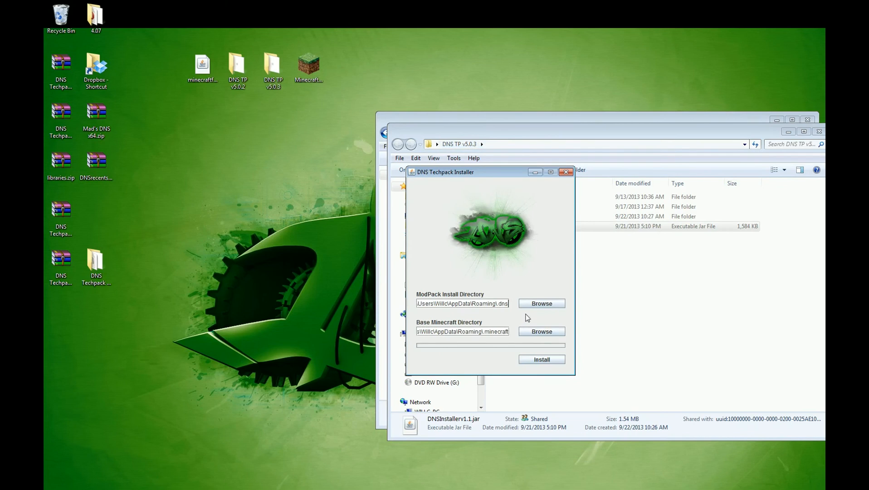
left_click(542, 359)
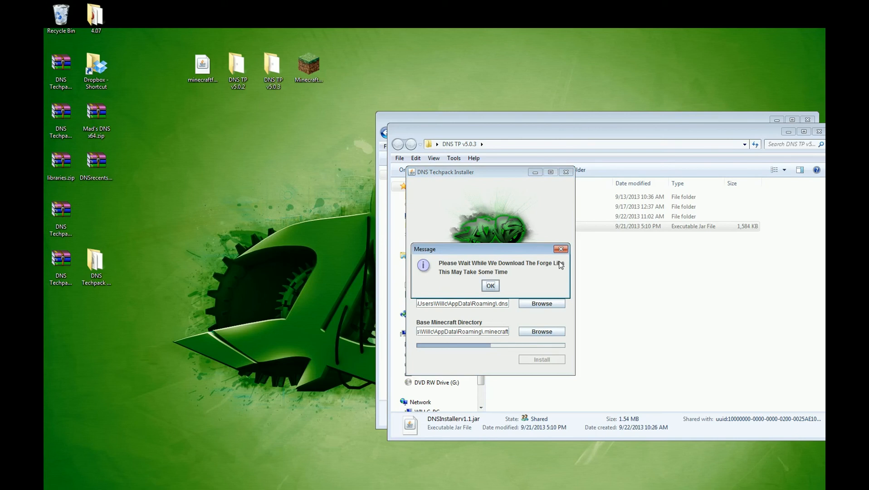
left_click(490, 285)
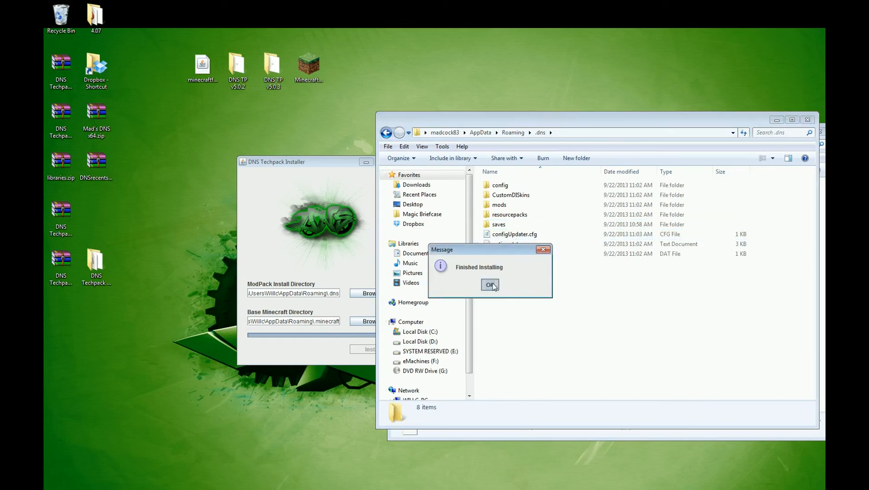
left_click(488, 285)
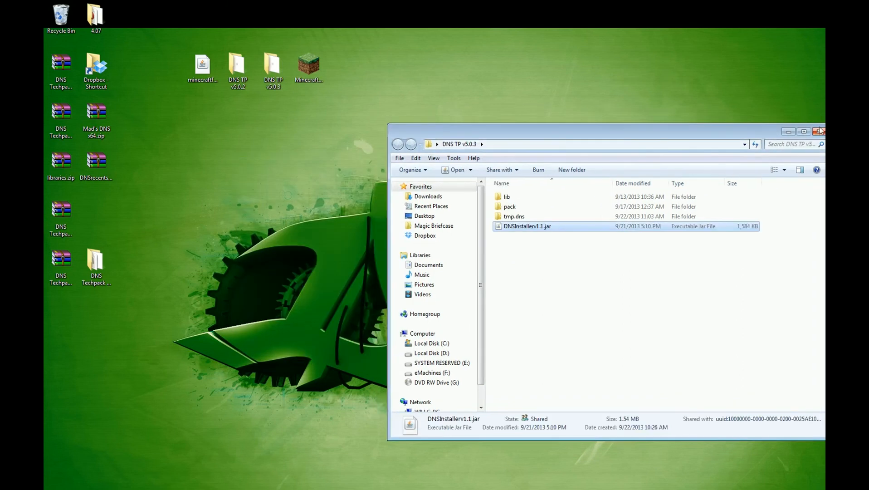
Step: Close the techpack folder window and start the Minecraft Launcher
left_click(819, 132)
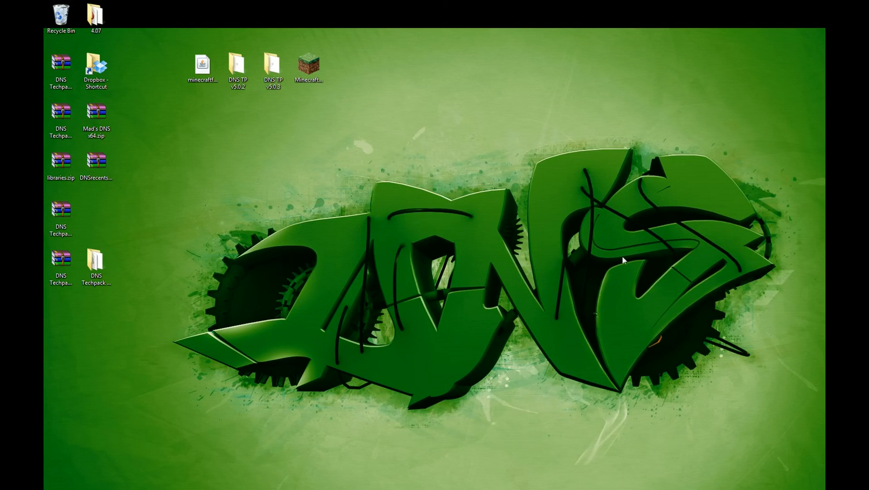
double_click(309, 62)
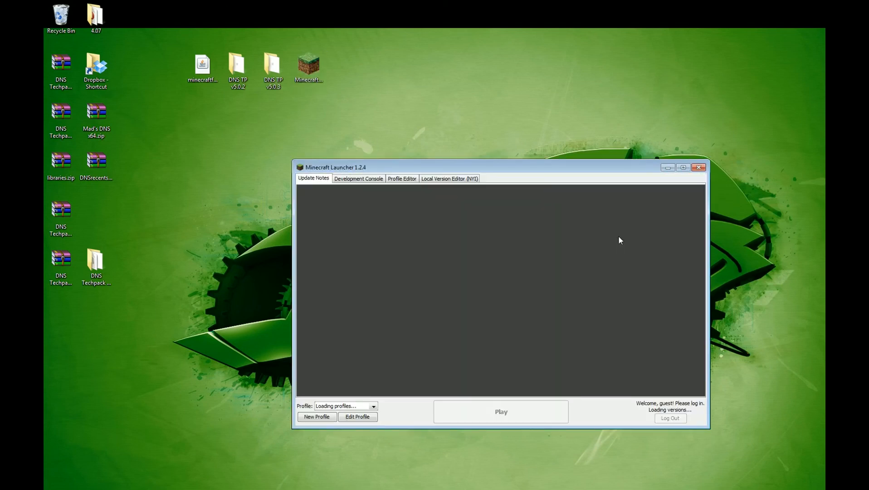
left_click(372, 405)
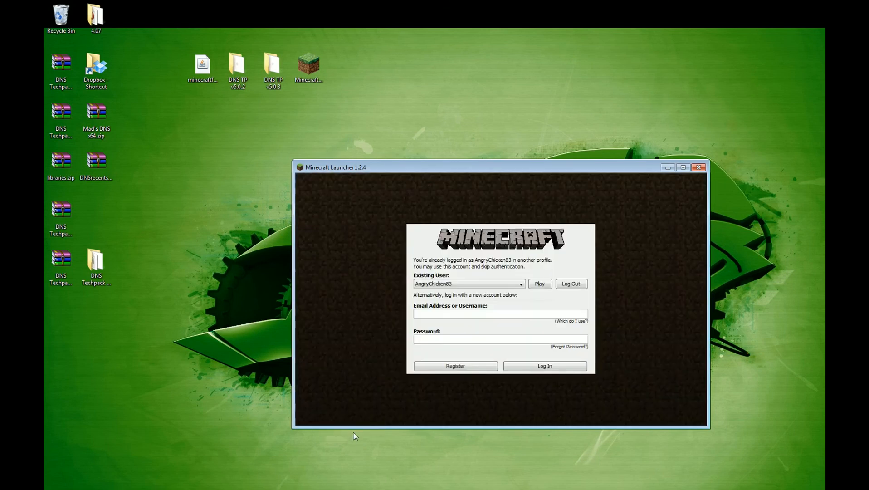
left_click(538, 283)
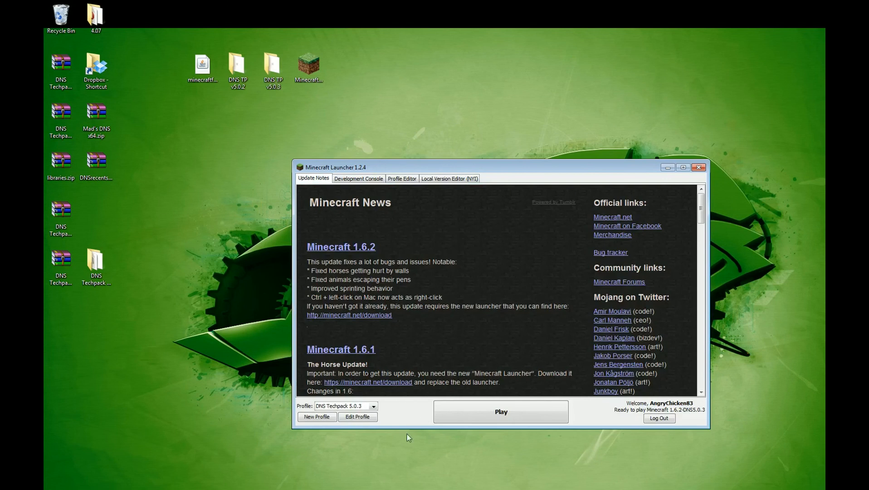
Step: Review the DNS Techpack 5.0.3 profile's .dns game directory, then close the launcher
left_click(357, 416)
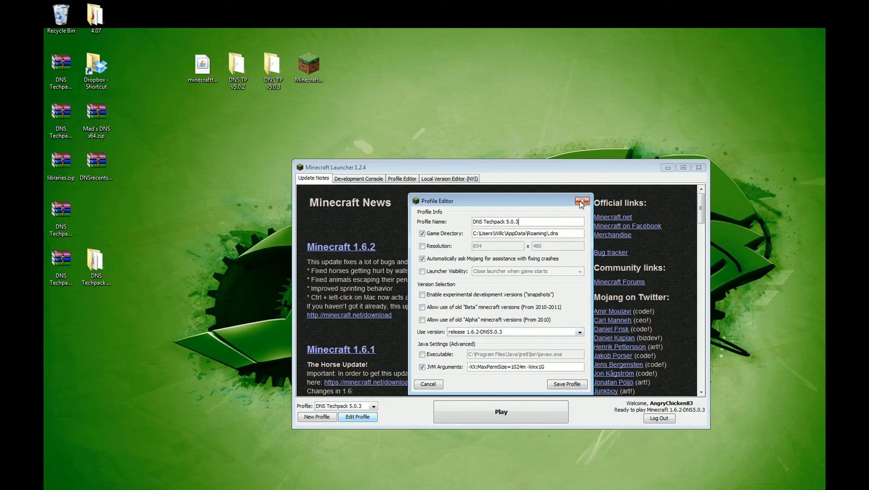
left_click(581, 200)
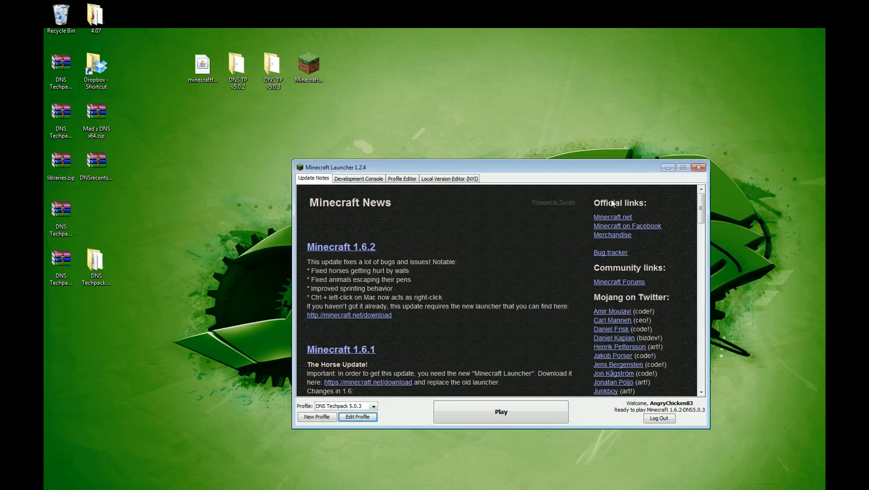
left_click(697, 167)
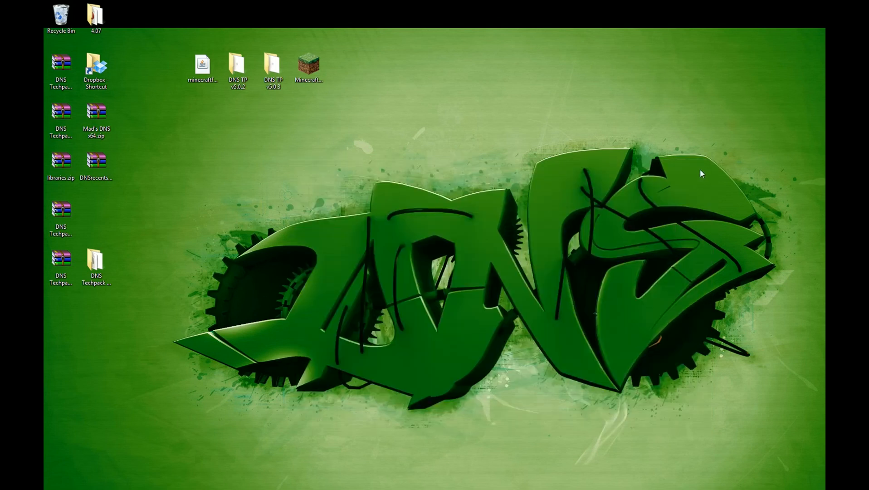
Step: Open the DNS TP v5.0.3 folder and launch DNSInstallerv1.1.jar
left_click(308, 67)
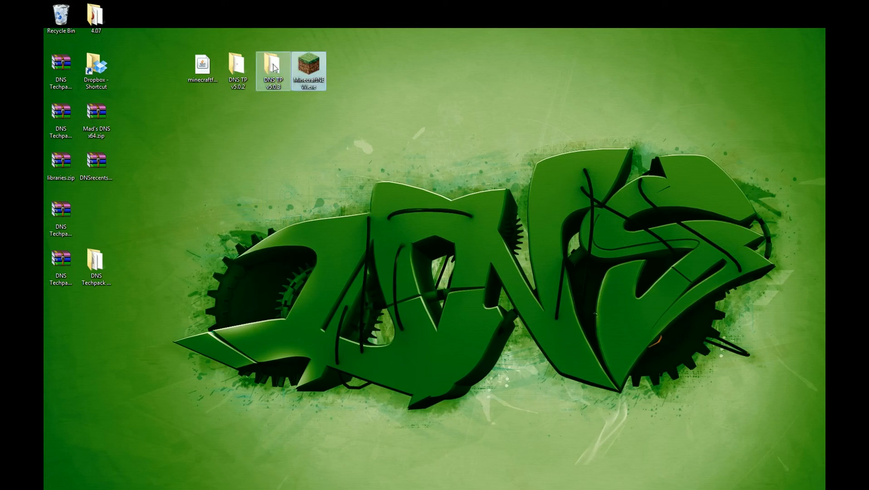
double_click(272, 68)
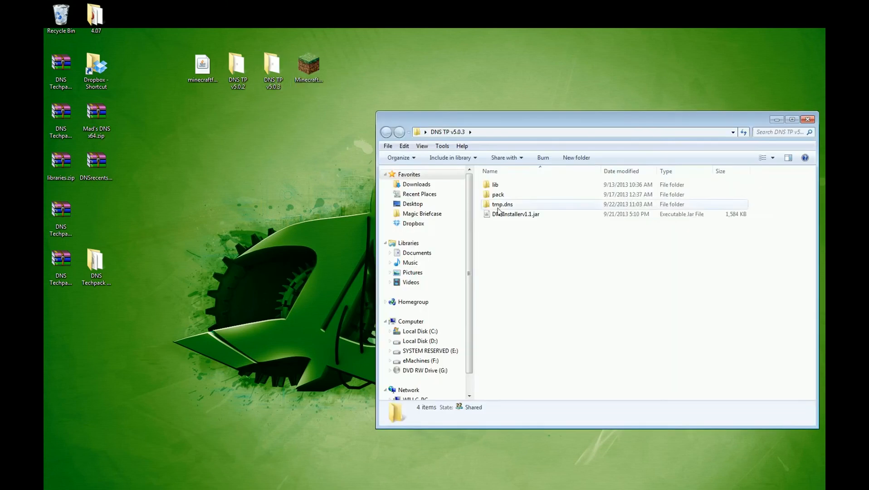
double_click(514, 214)
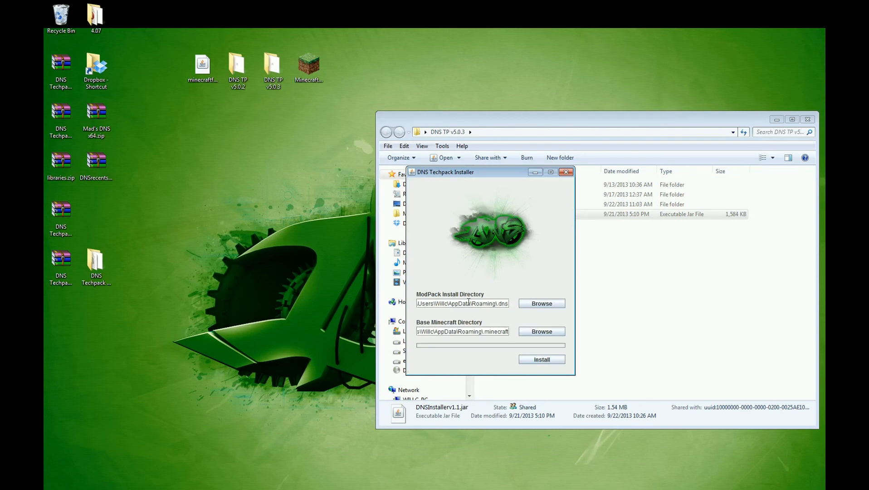
mouse_move(529, 312)
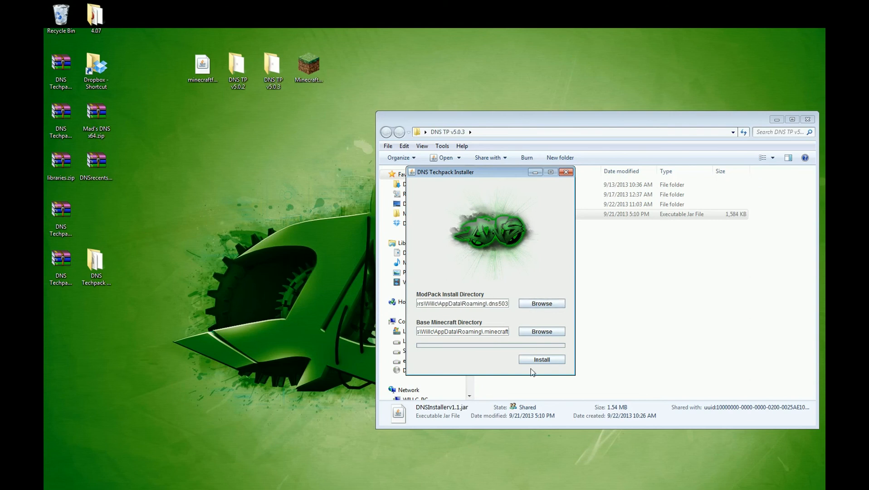
Step: Install the pack into .dns503, acknowledge both notices, and close the installer
left_click(541, 359)
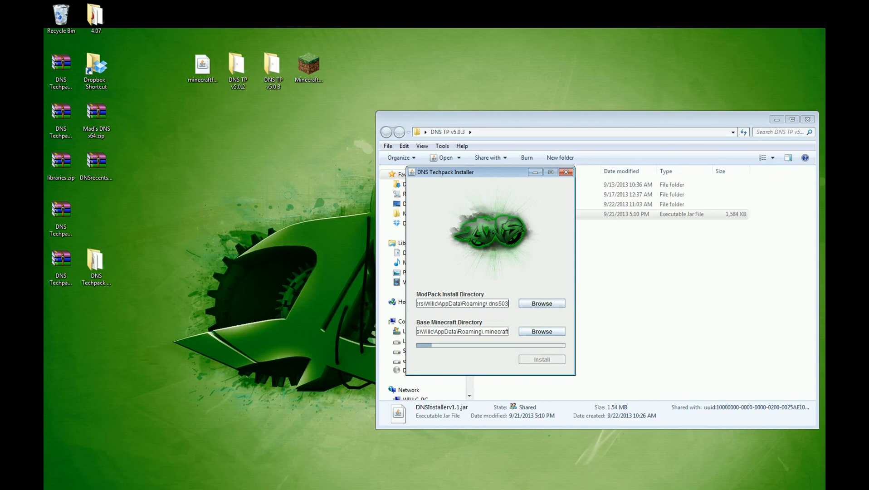
left_click(540, 359)
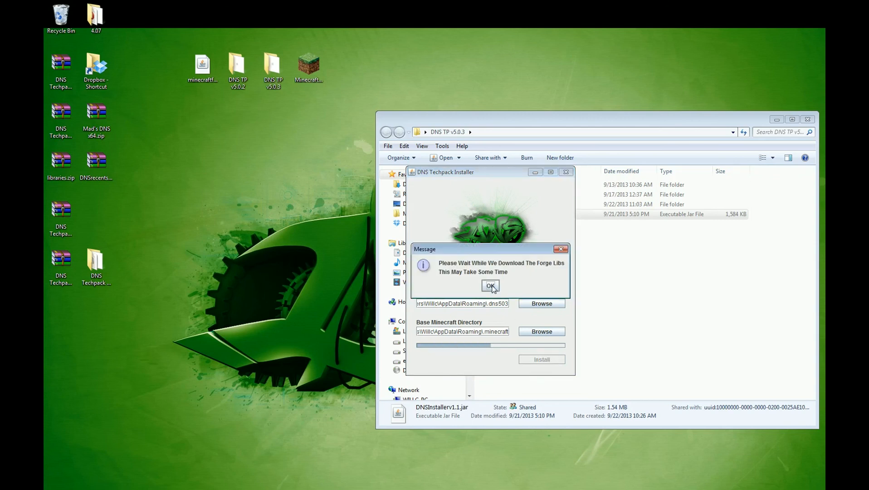
left_click(489, 285)
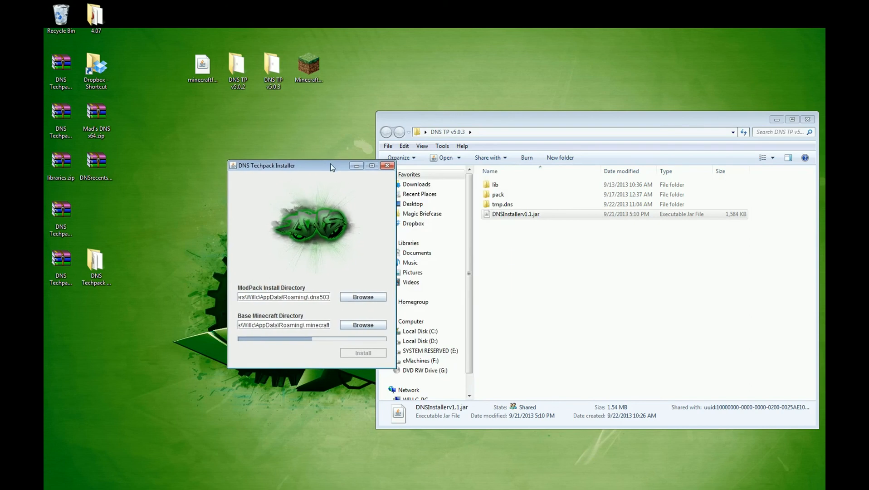
mouse_move(527, 338)
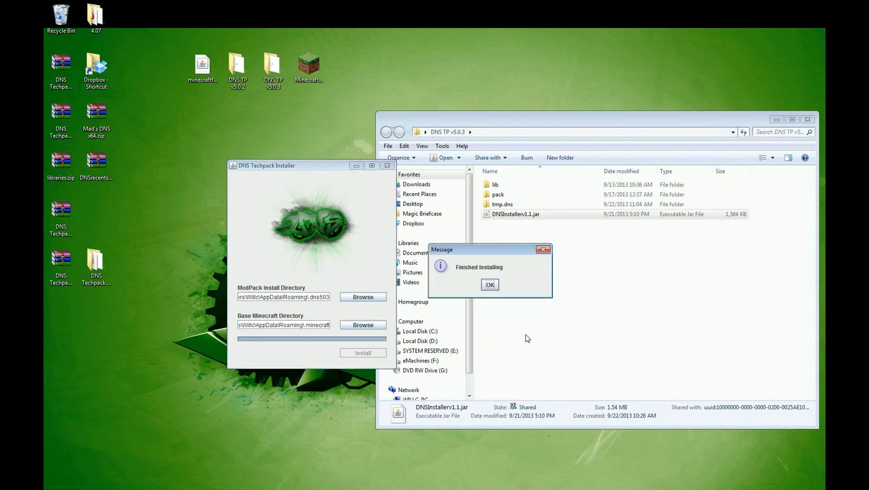
left_click(488, 284)
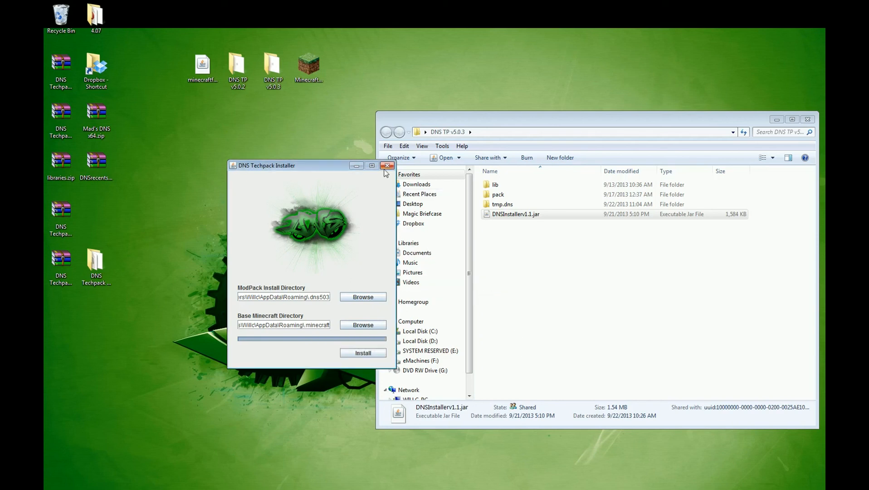
left_click(387, 165)
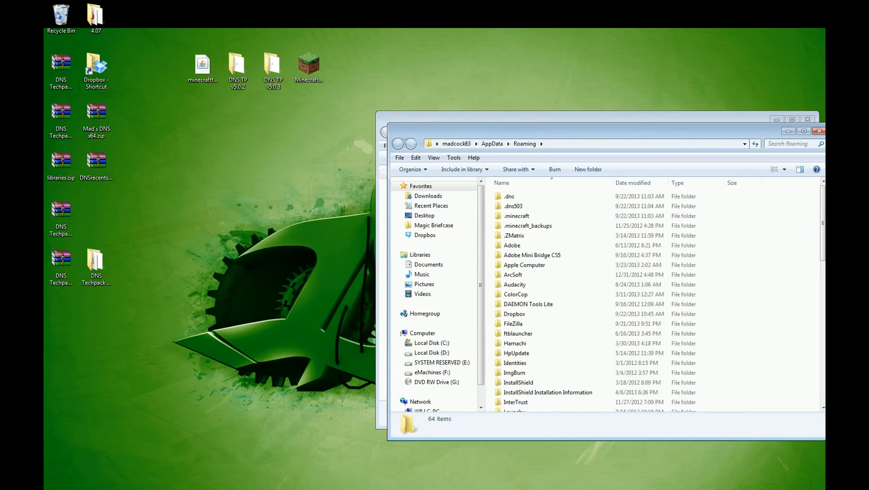
Step: Select the new .dns503 folder in AppData Roaming
left_click(512, 205)
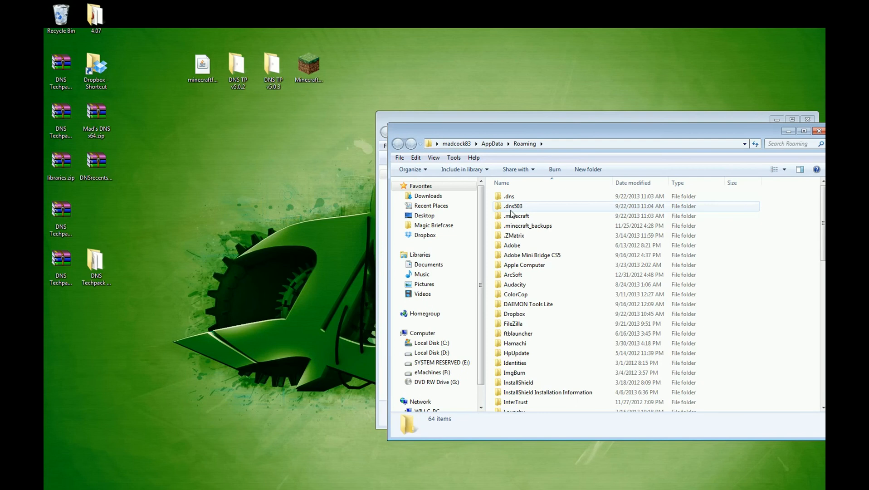
mouse_move(523, 213)
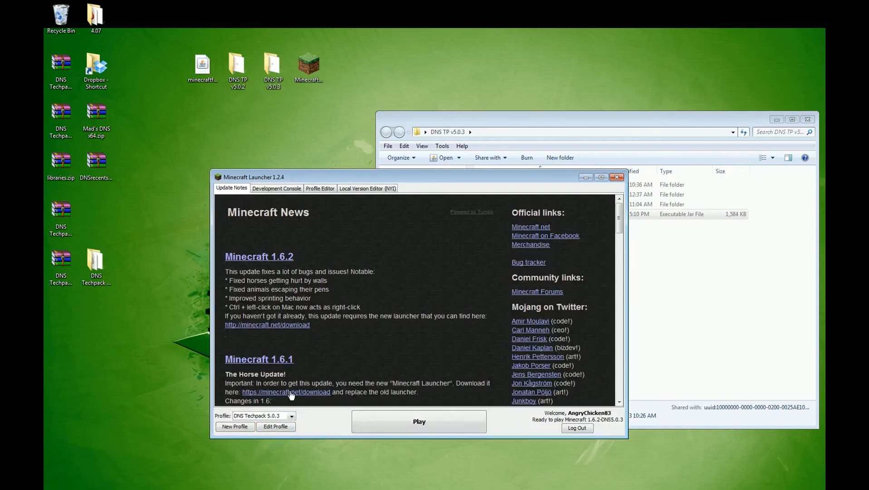
Step: Select the DNS Techpack 5.0.3 profile and set its game directory to .dns503
left_click(291, 415)
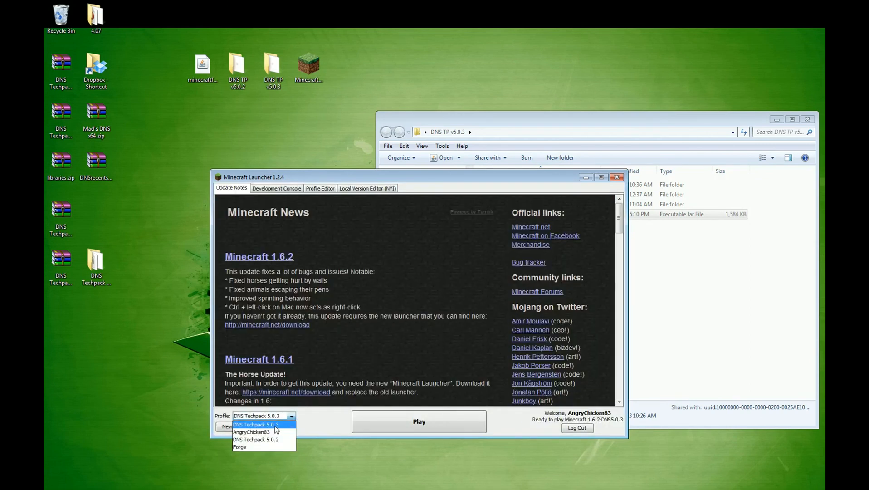
left_click(275, 426)
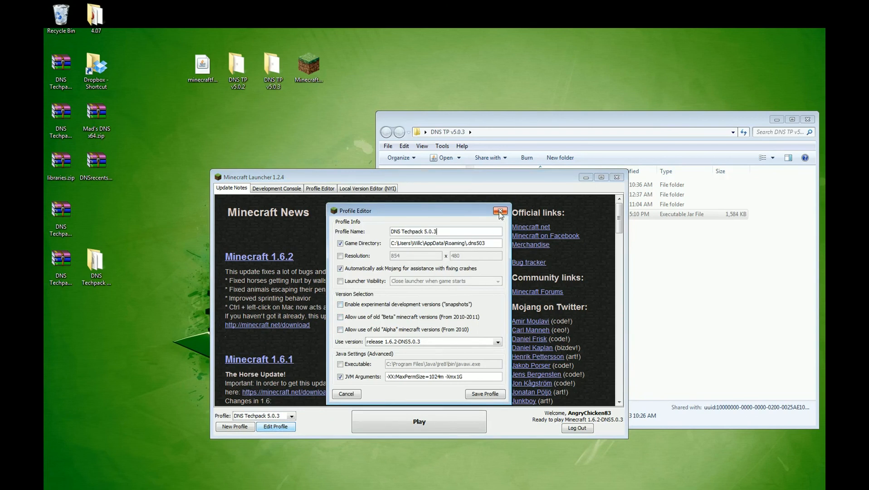
left_click(499, 211)
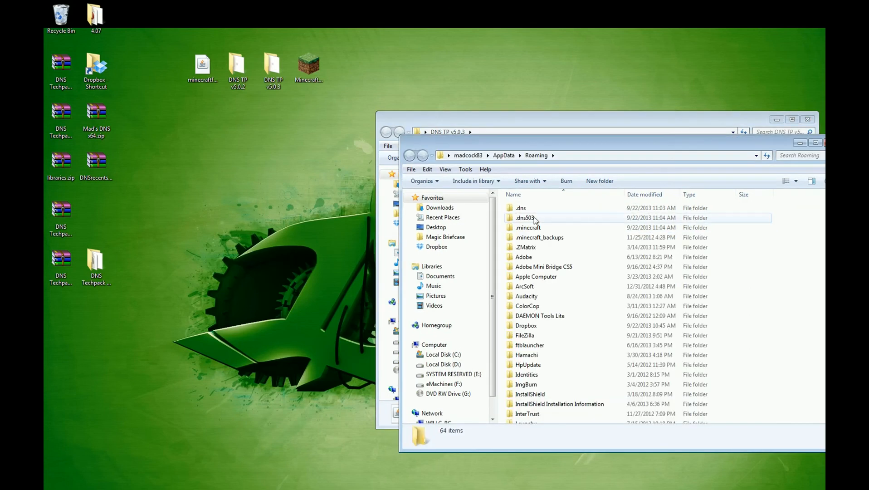
Step: Copy the saves folder from .dns into .dns503 and close the Explorer windows
double_click(519, 207)
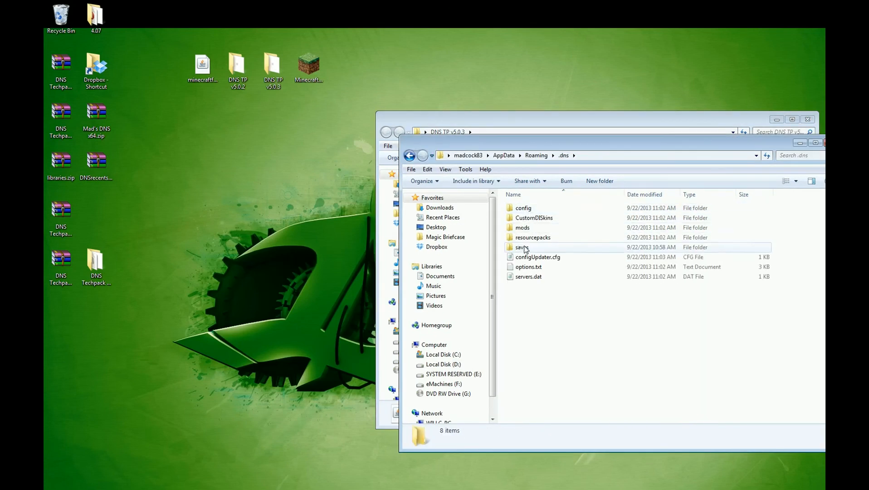
right_click(521, 247)
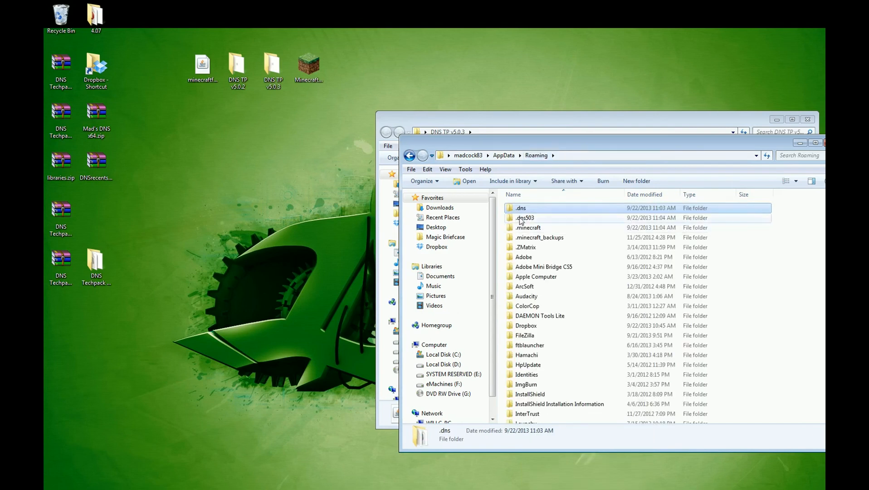
double_click(525, 217)
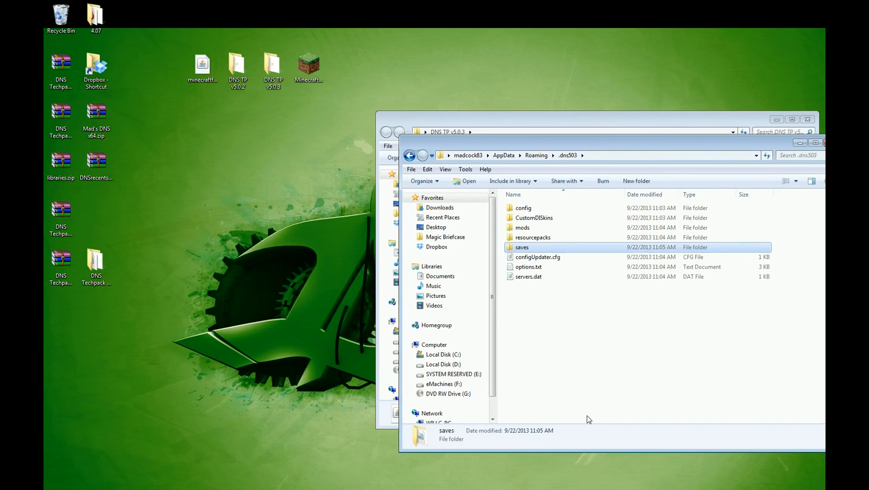
mouse_move(606, 176)
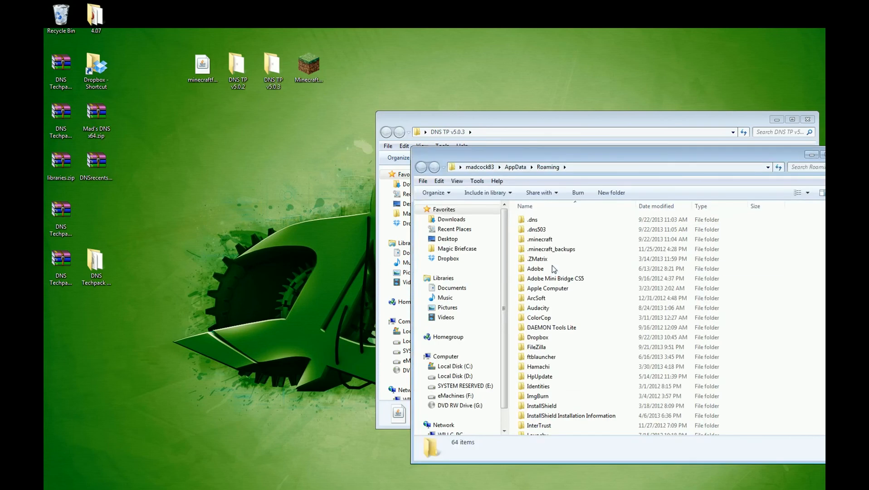
left_click(535, 268)
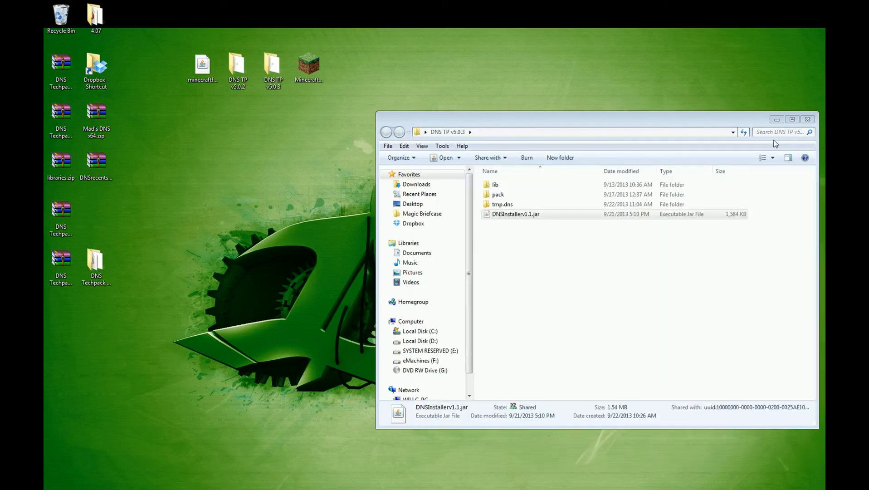
left_click(807, 119)
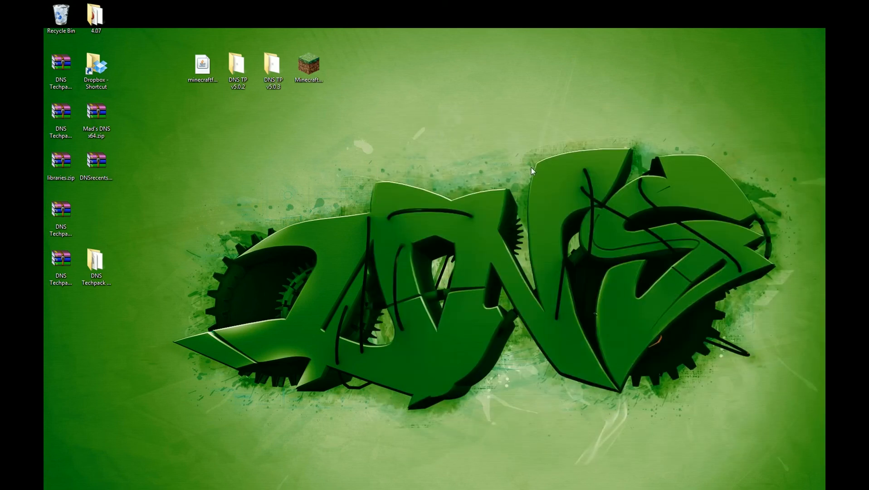